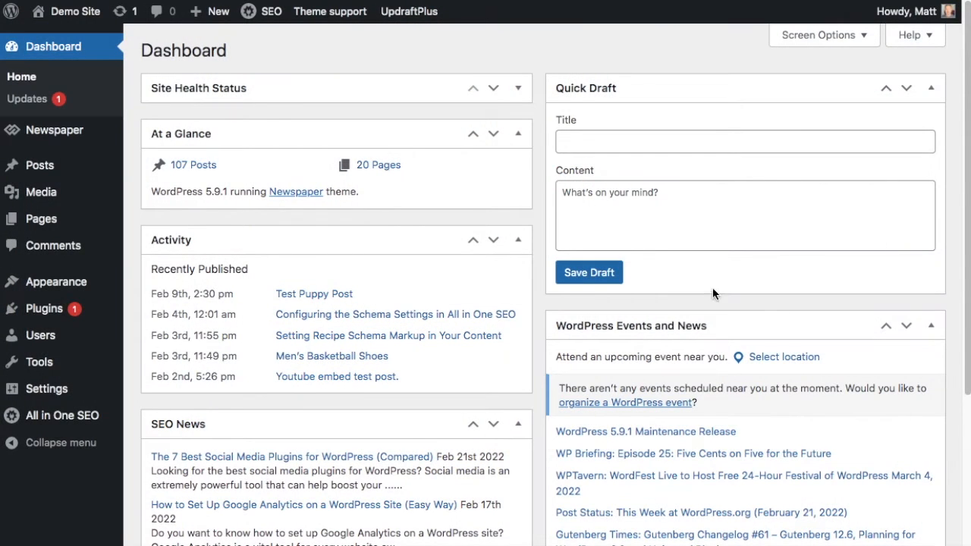
mouse_move(545, 220)
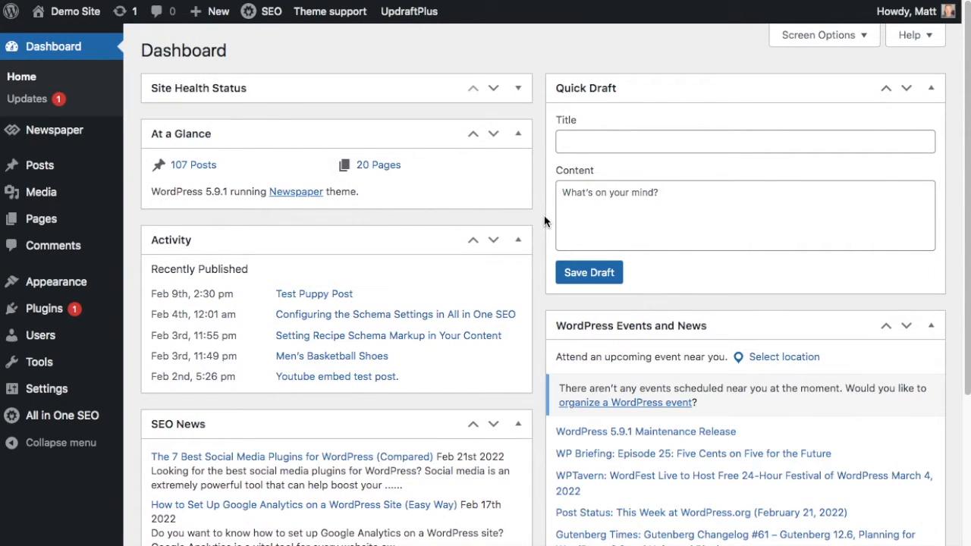
mouse_move(531, 99)
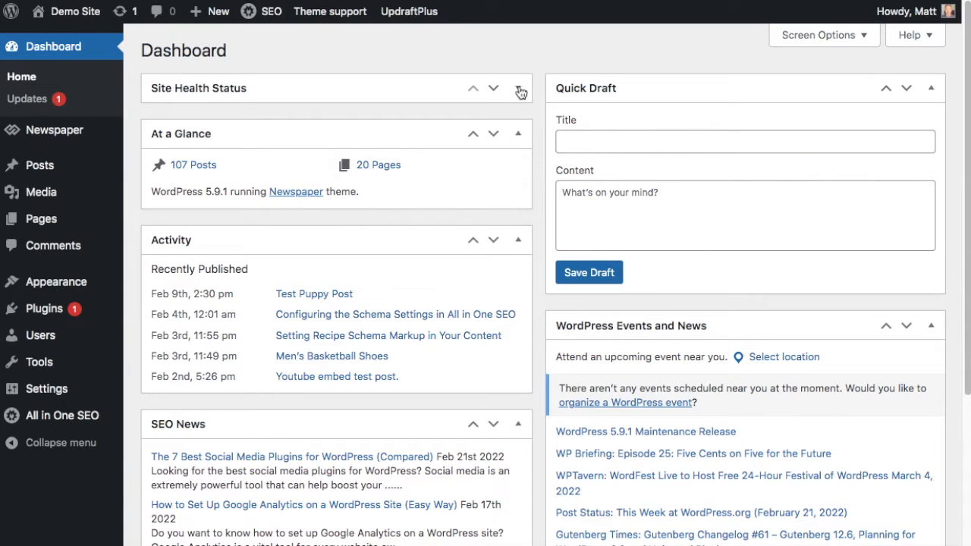
Step: Toggle the dashboard site health summary, then open the Site Health page
left_click(518, 88)
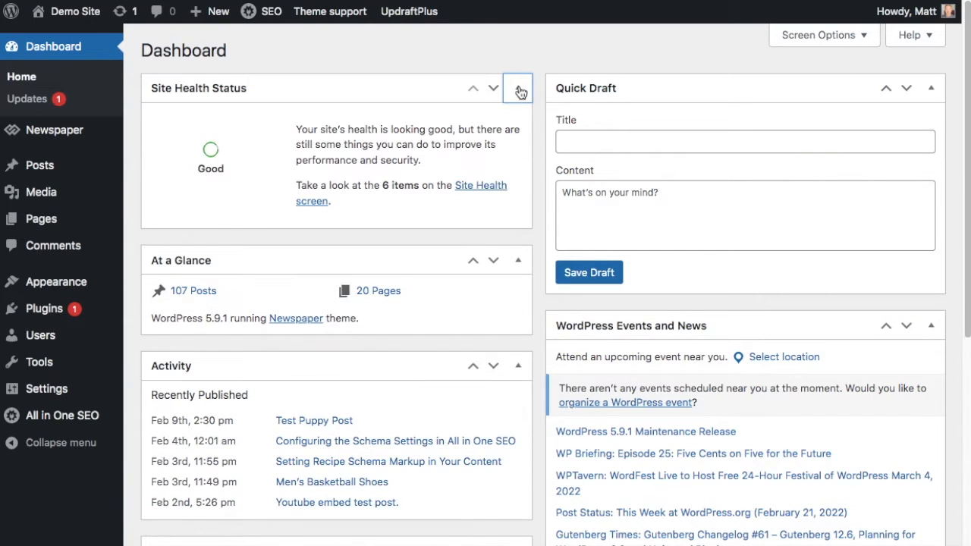
left_click(517, 88)
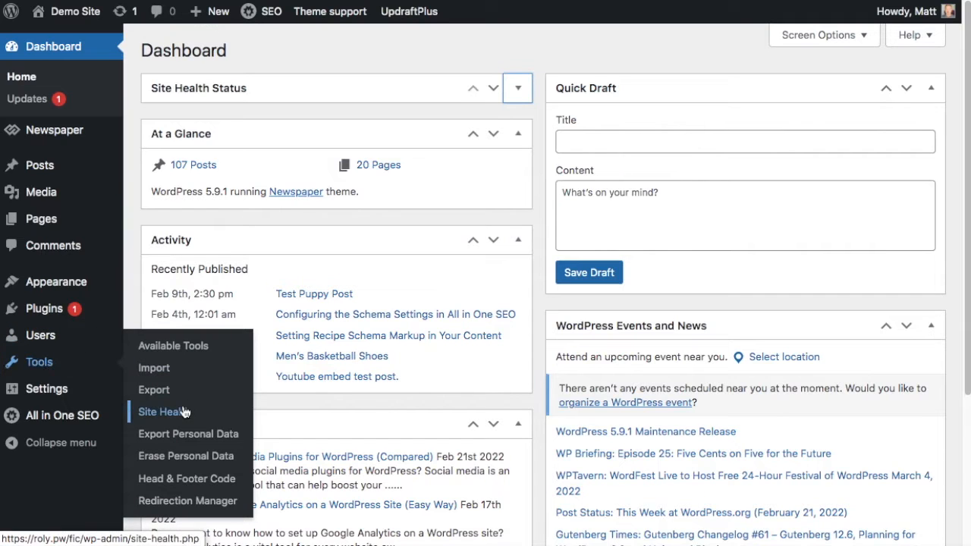
left_click(164, 412)
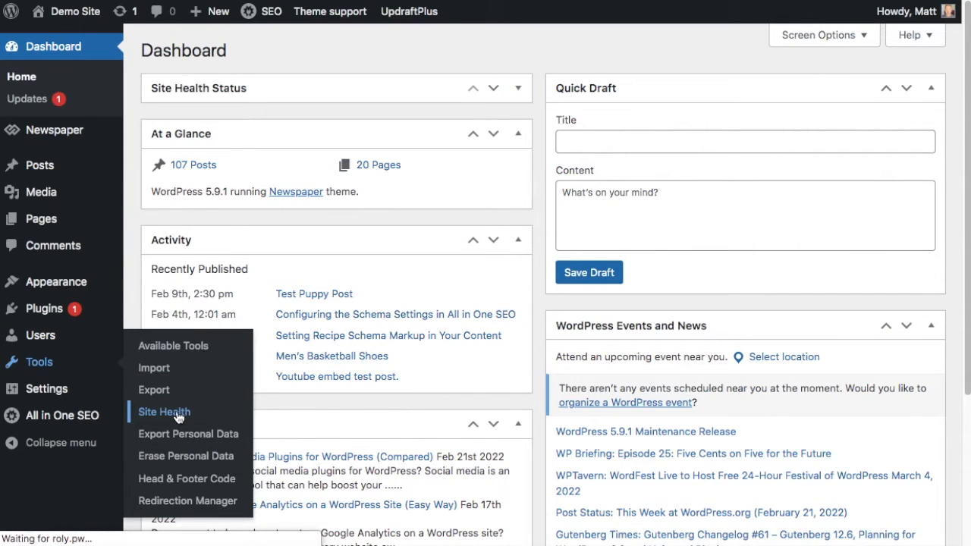
left_click(163, 412)
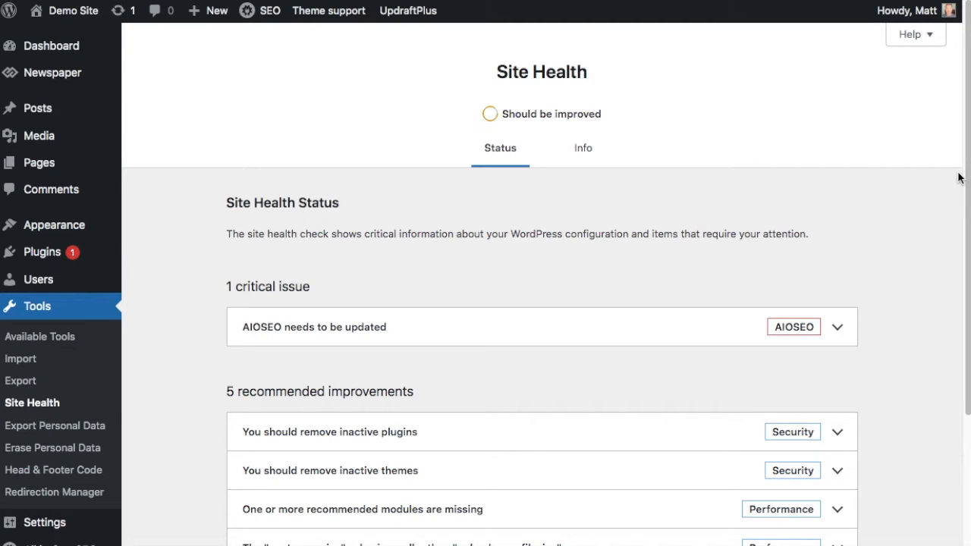
mouse_move(946, 176)
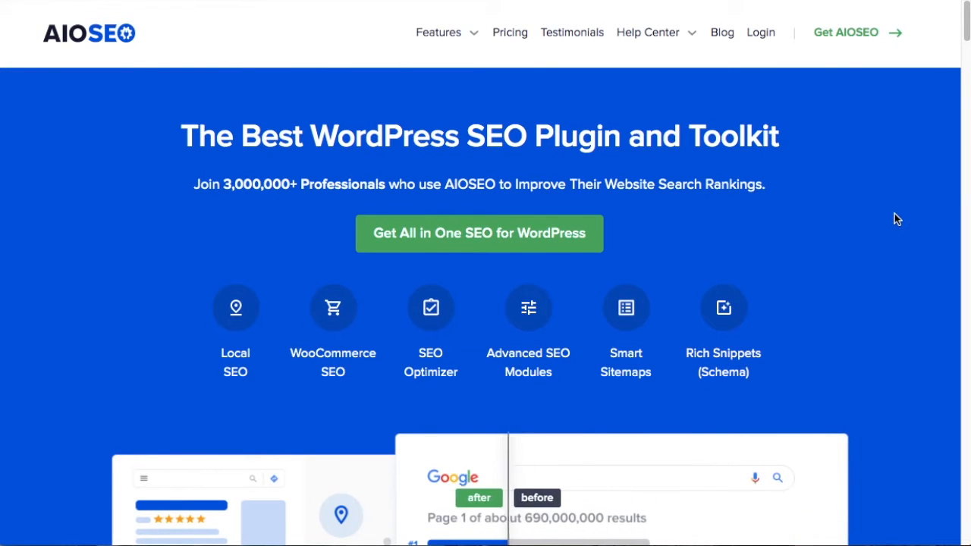
Step: Search Google for aioseo and scroll through the results
scroll("down", 3)
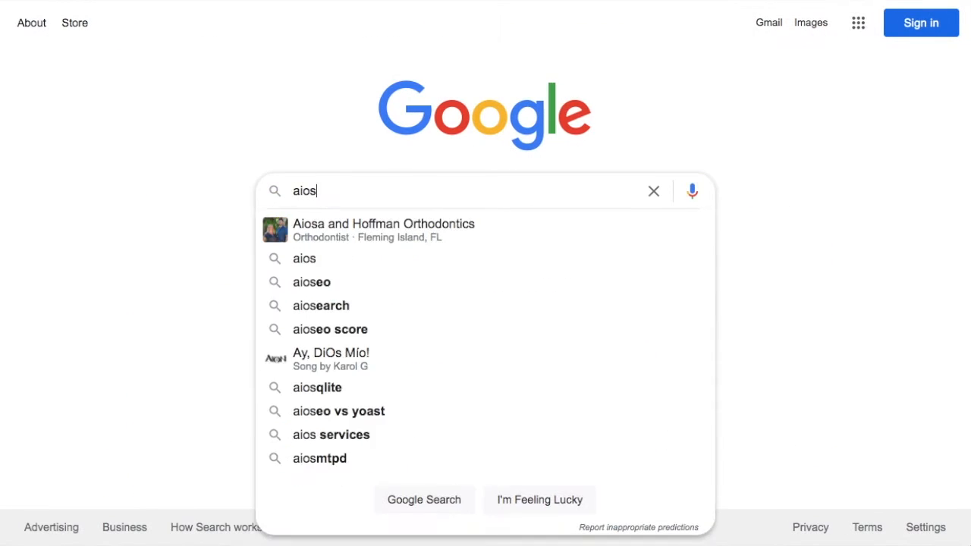
left_click(310, 282)
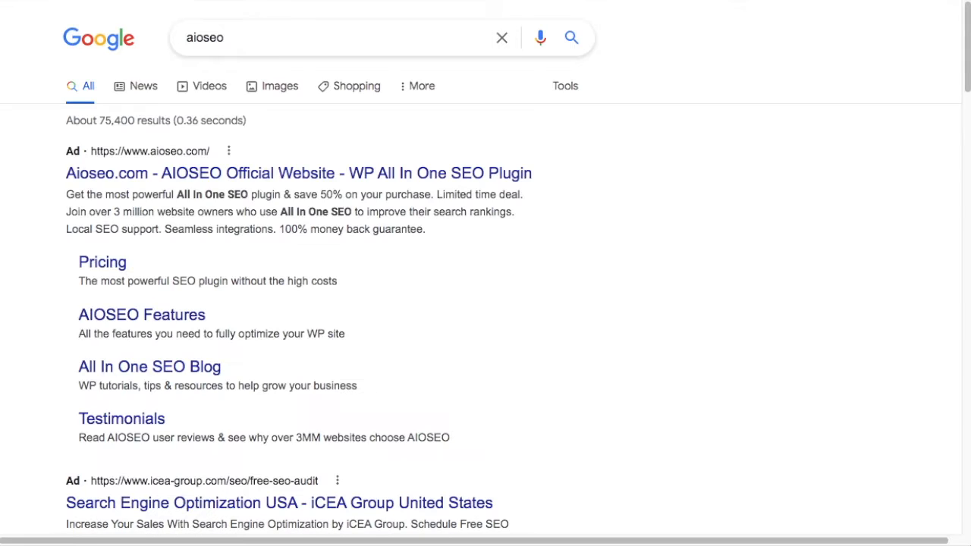
scroll("down", 3)
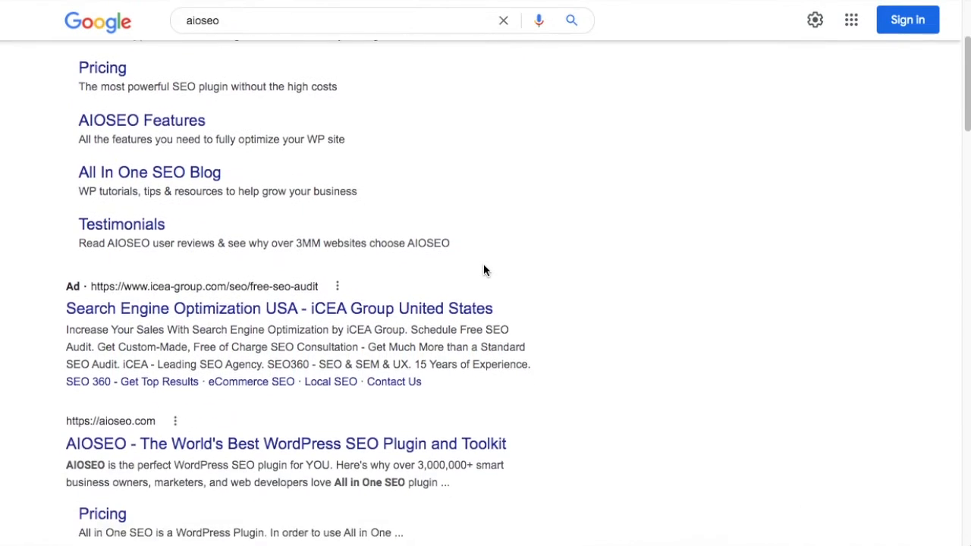
scroll("down", 3)
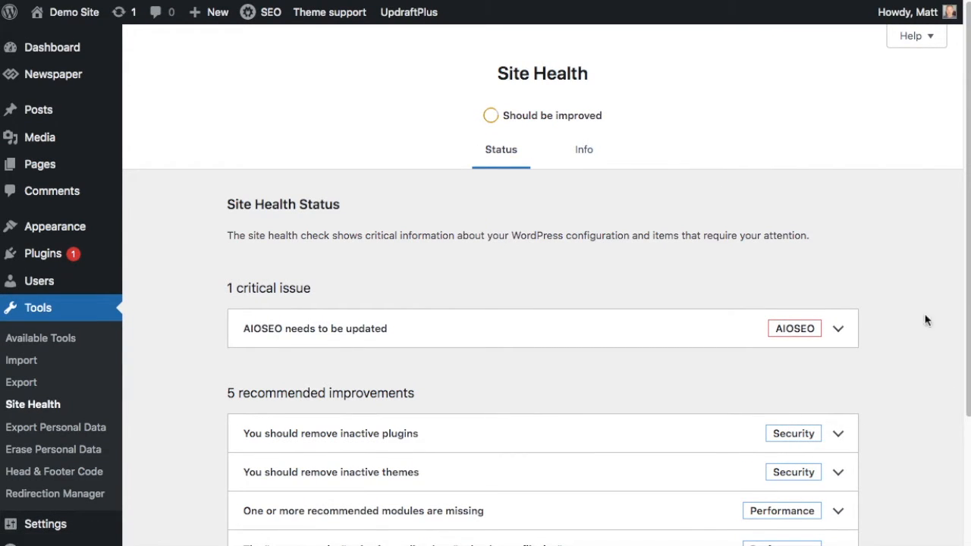
mouse_move(935, 340)
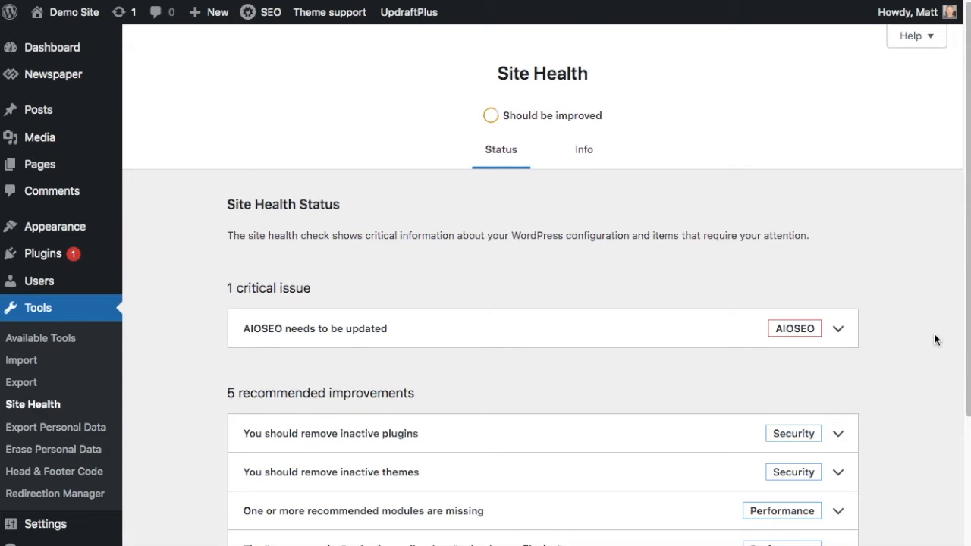
left_click(583, 150)
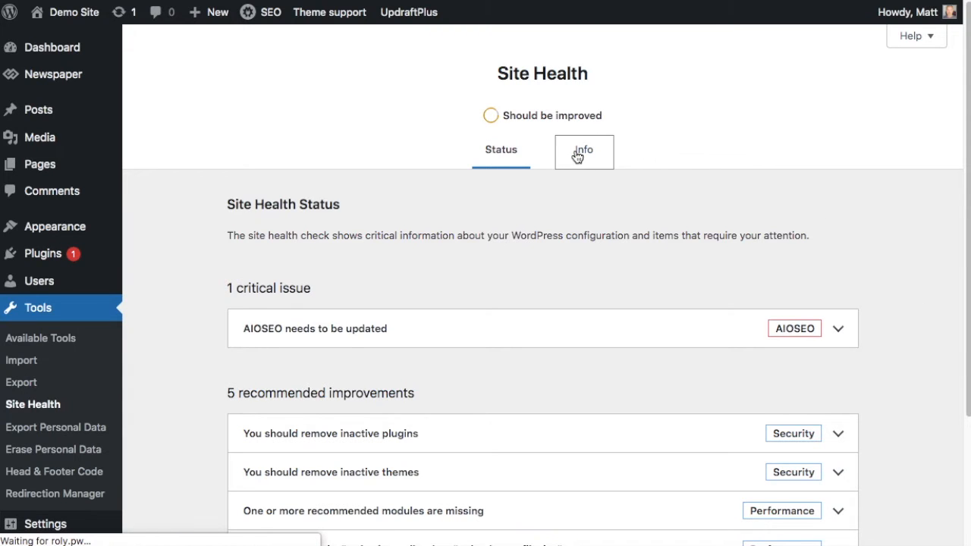
left_click(582, 153)
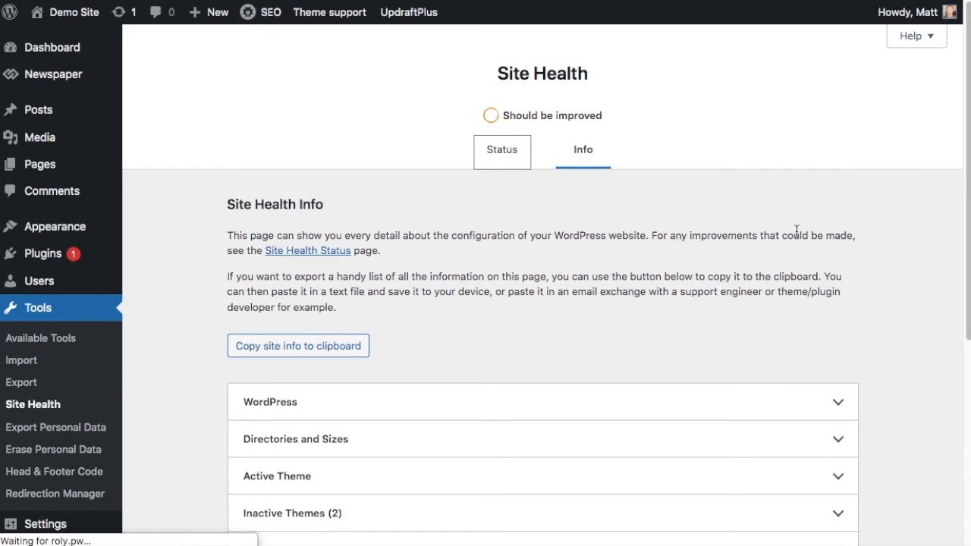
left_click(501, 149)
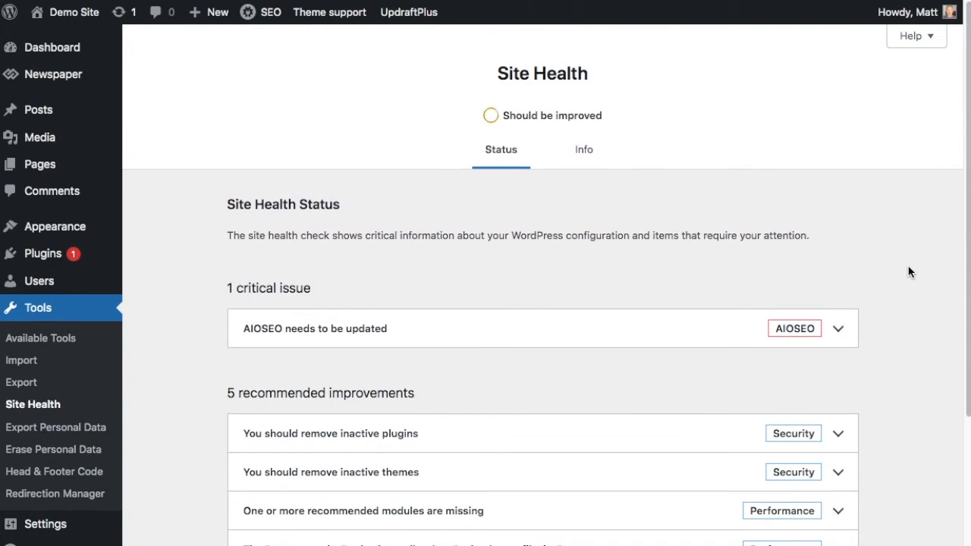
Step: Expand Passed tests to list the 22 items with no issues detected
scroll("down", 3)
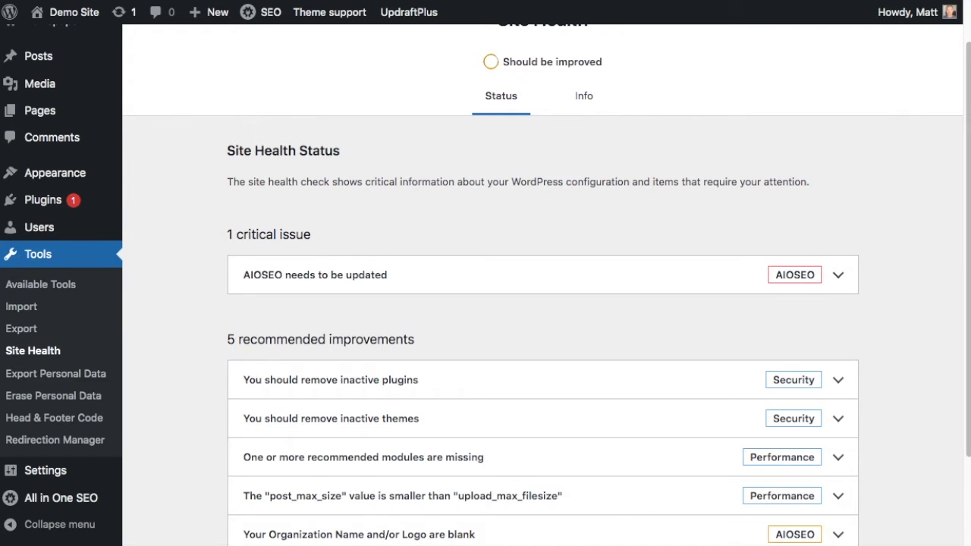
scroll("down", 3)
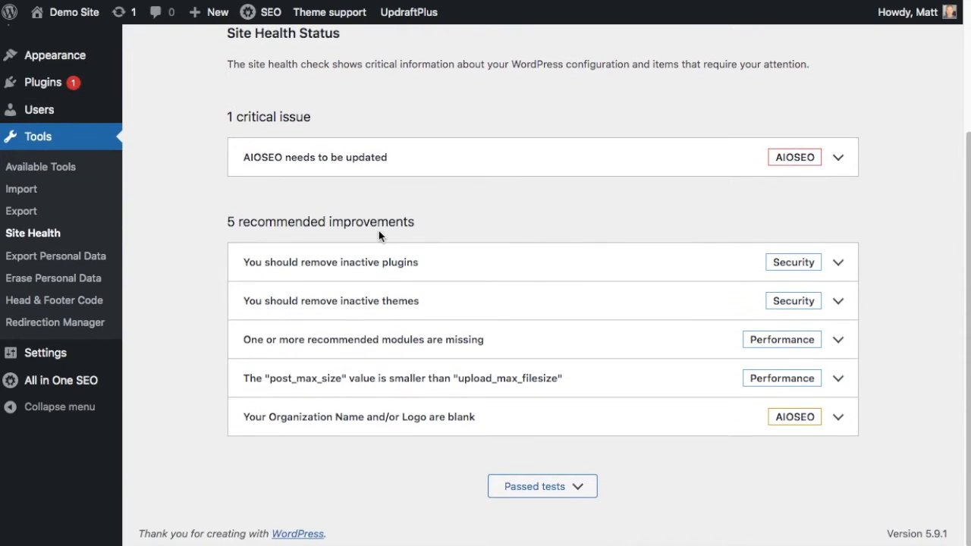
mouse_move(636, 479)
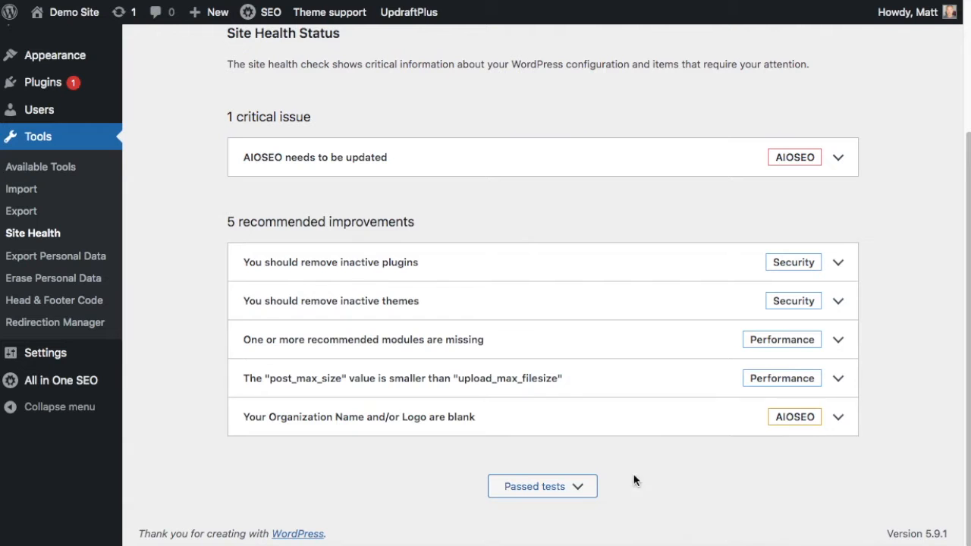
left_click(542, 486)
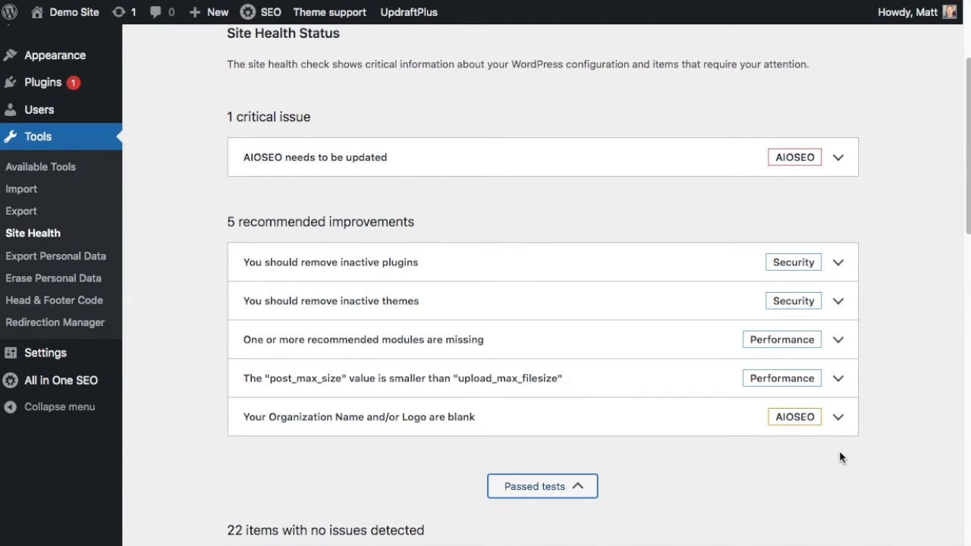
scroll("down", 3)
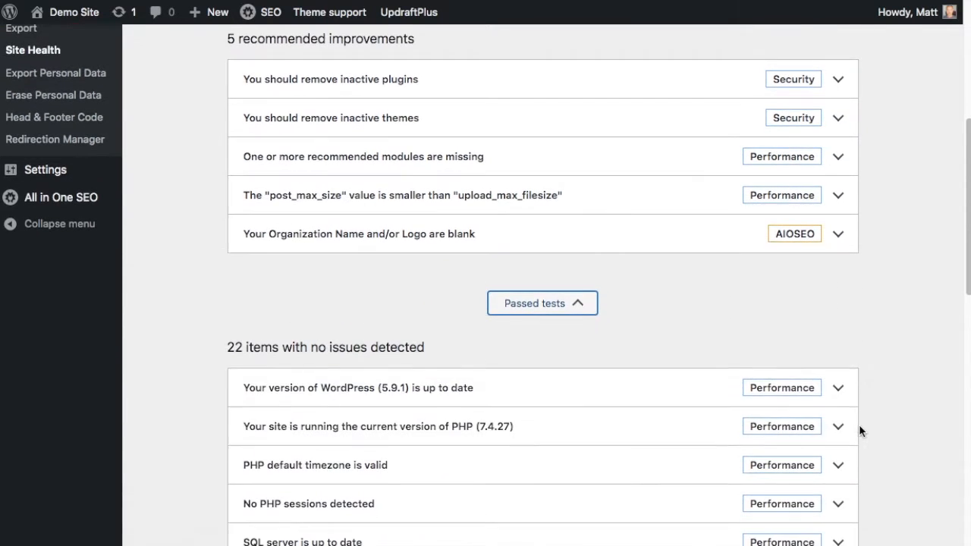
mouse_move(459, 351)
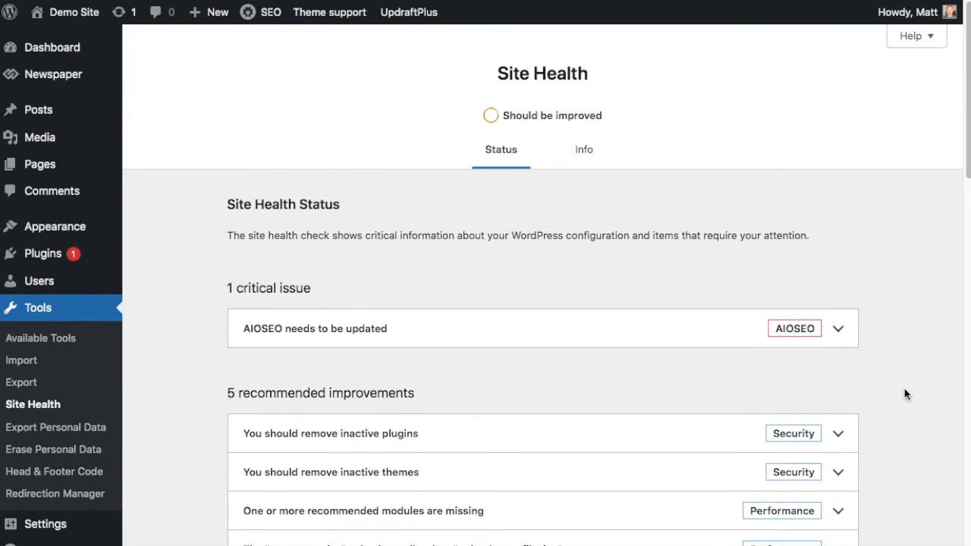
mouse_move(563, 342)
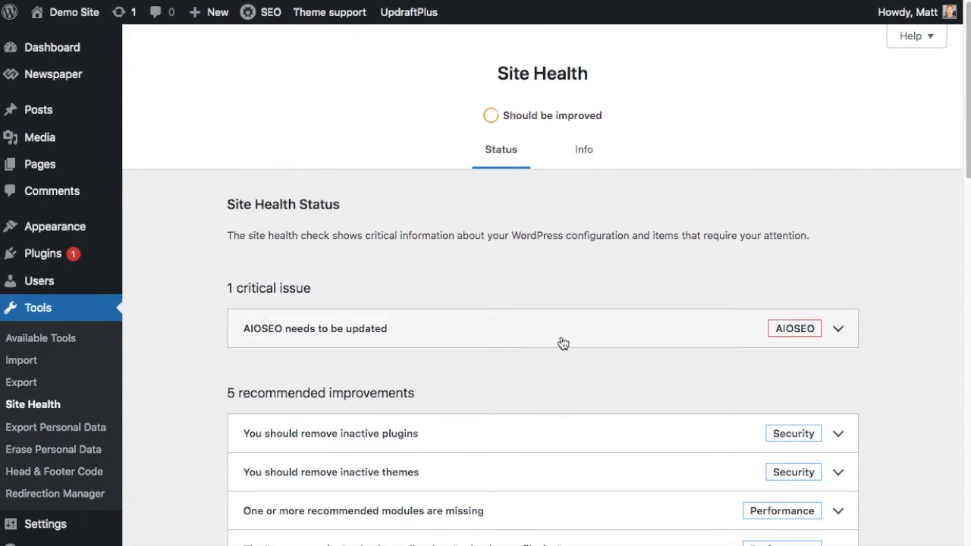
mouse_move(273, 333)
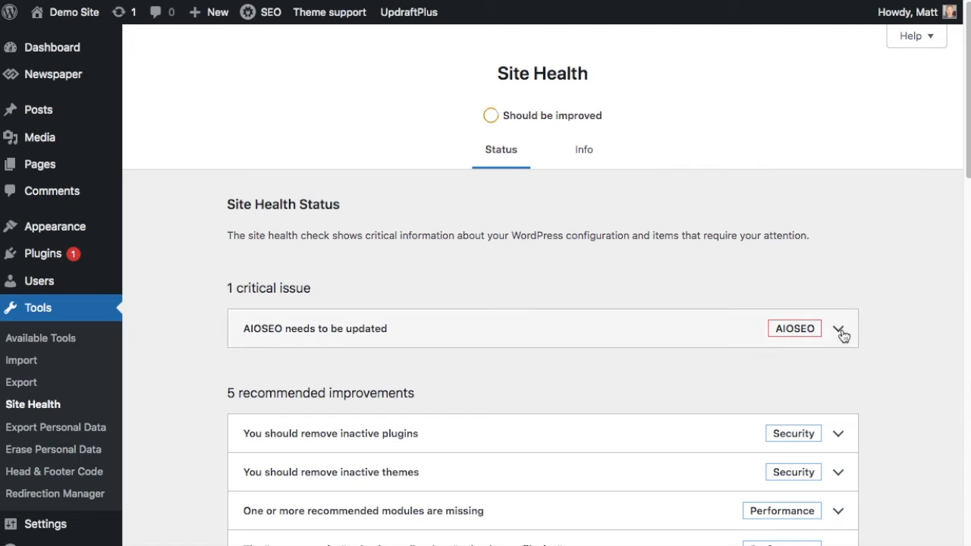
left_click(844, 339)
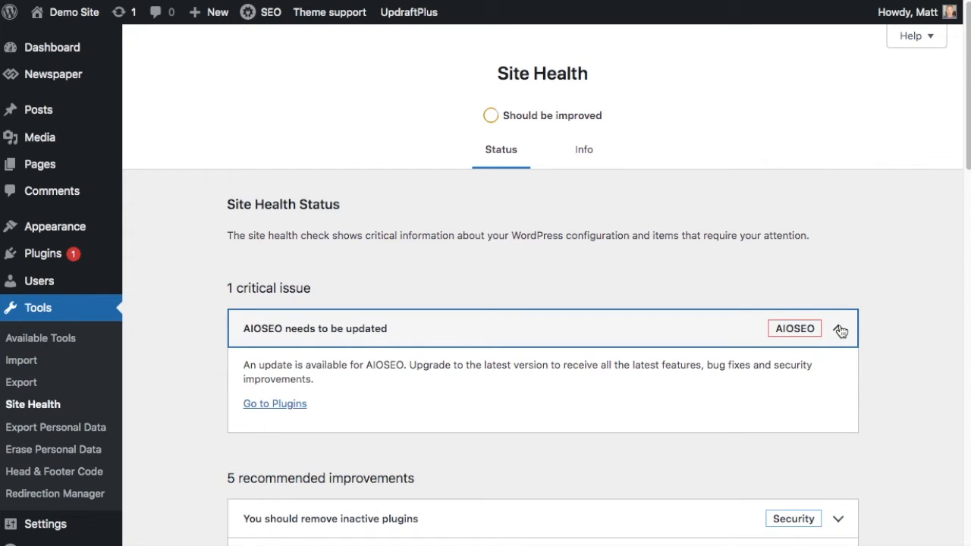
left_click(847, 329)
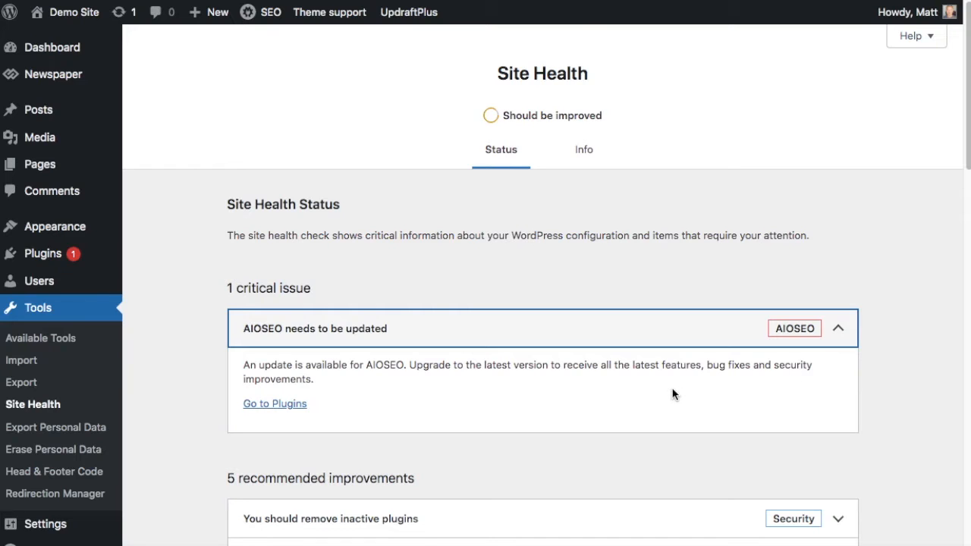
mouse_move(275, 403)
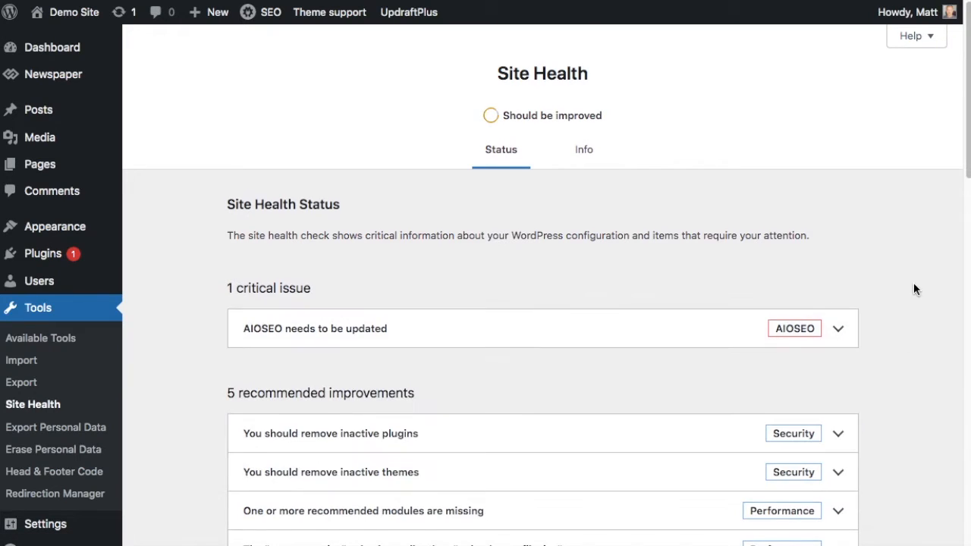
Step: Expand and collapse 'You should remove inactive plugins', then expand 'You should remove inactive themes'
scroll("down", 3)
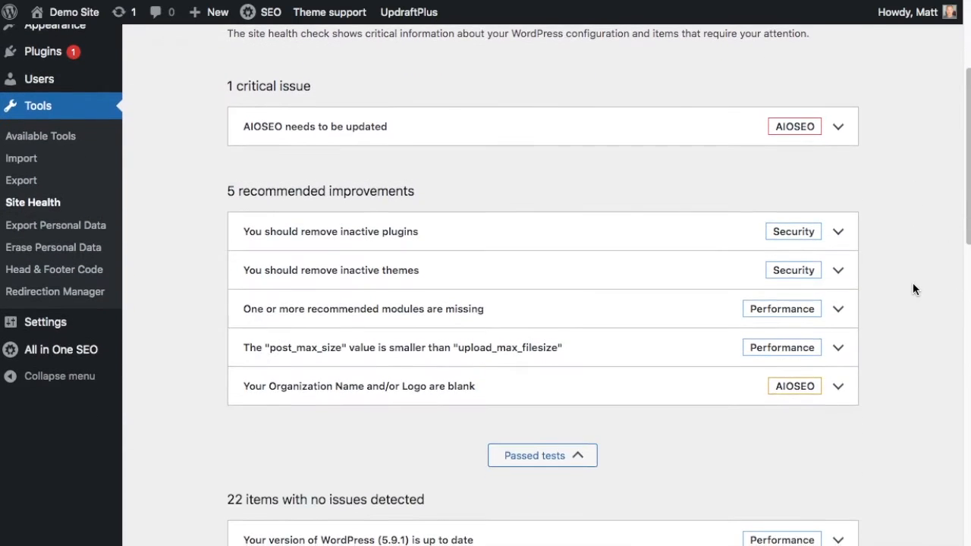
scroll("down", 3)
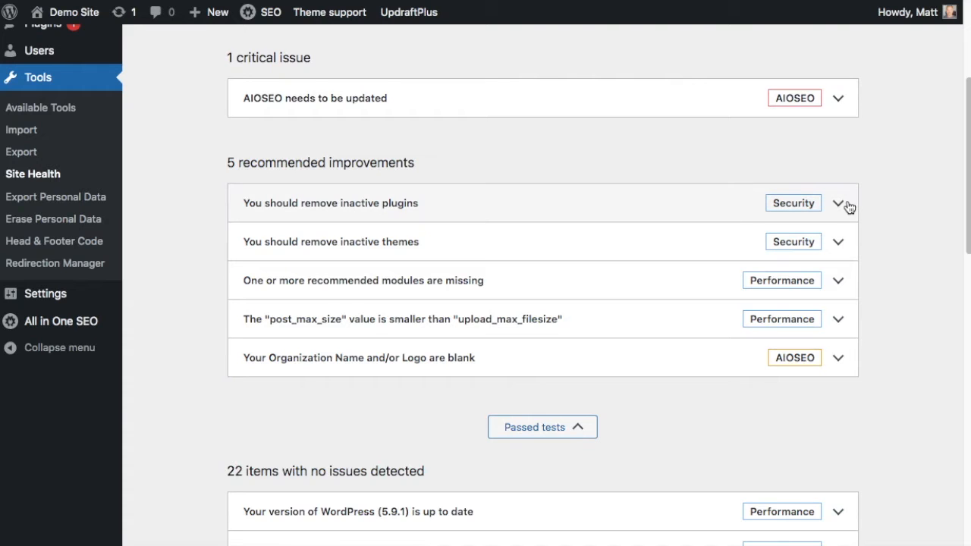
left_click(844, 203)
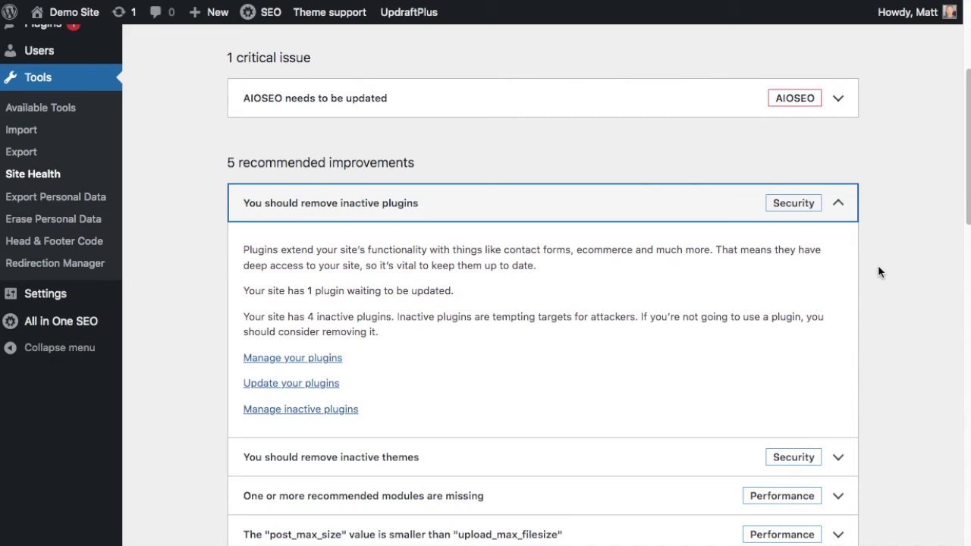
left_click(843, 202)
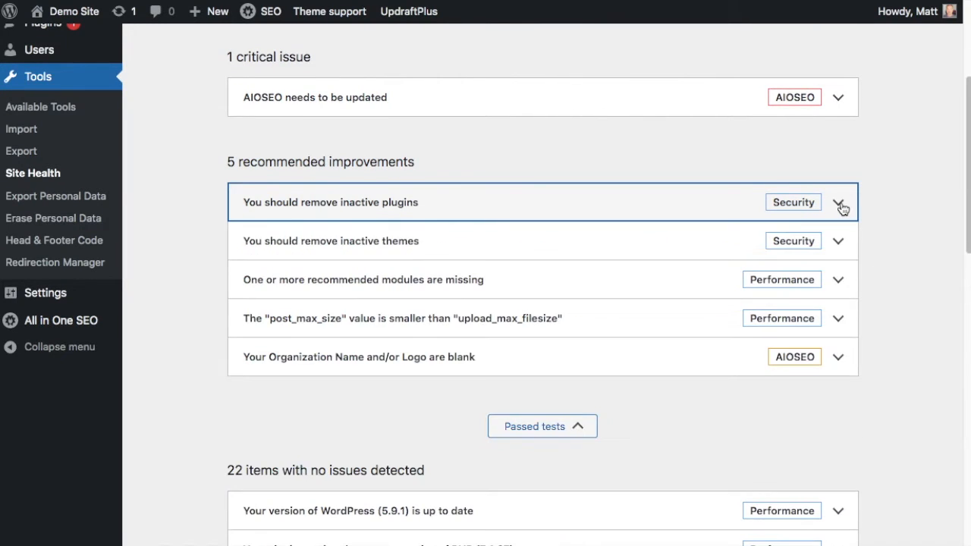
mouse_move(846, 243)
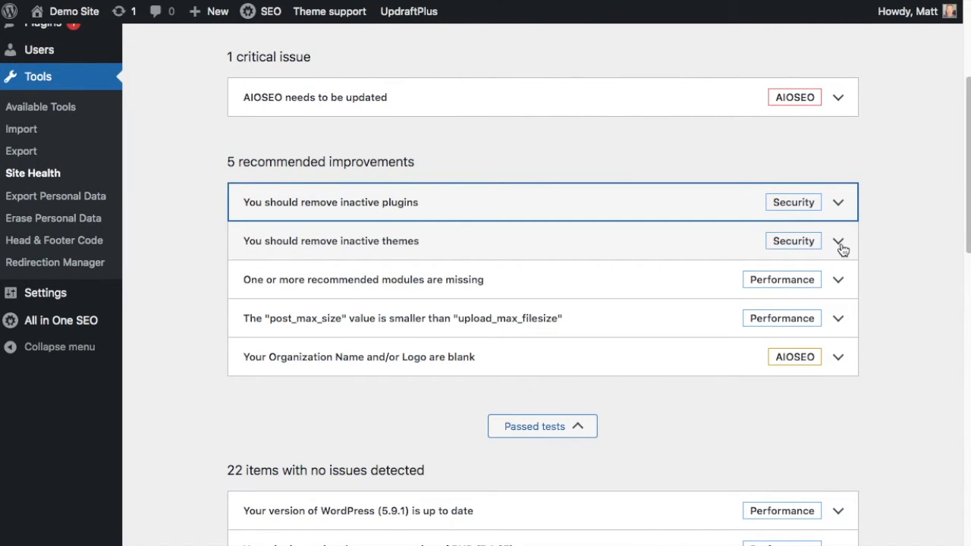
left_click(843, 241)
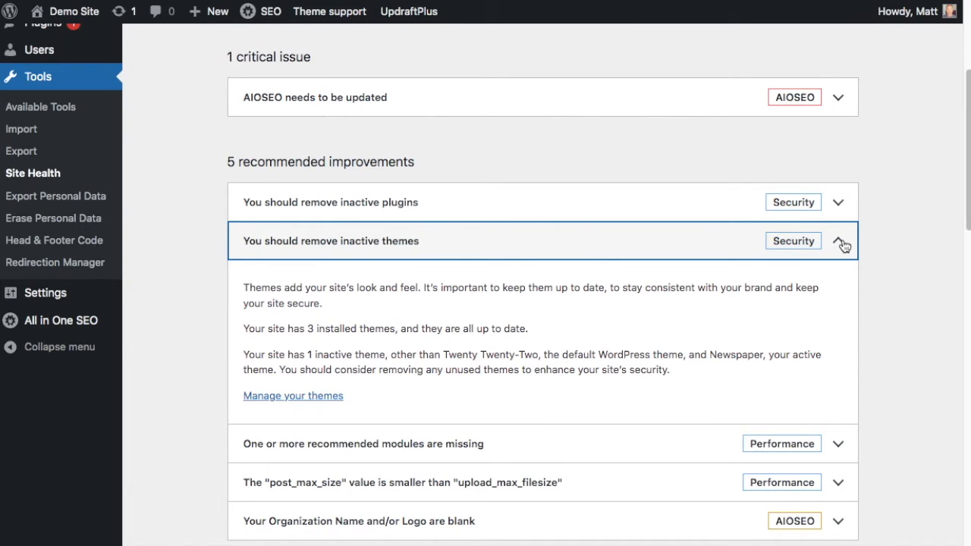
Step: Collapse inactive themes, expand missing recommended modules, and open then close post_max_size
left_click(842, 240)
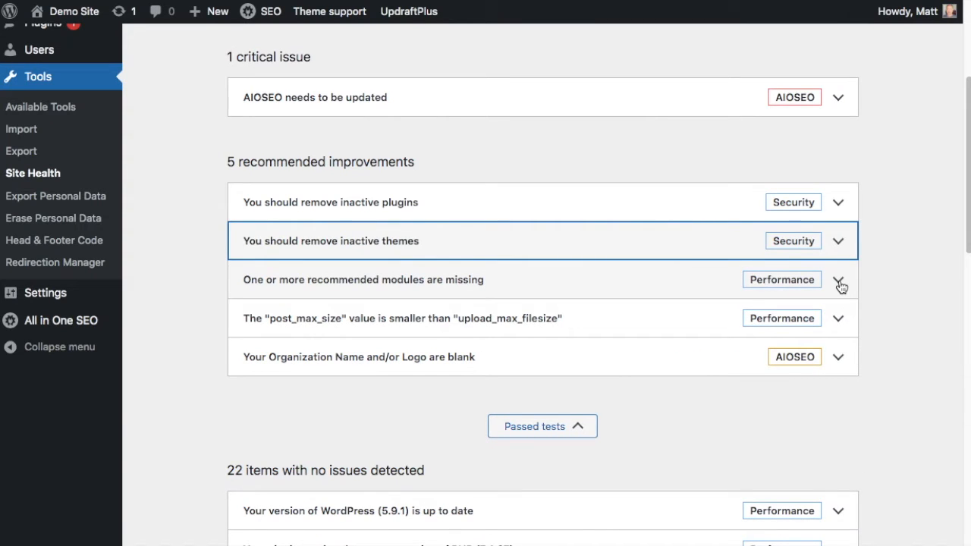
left_click(840, 280)
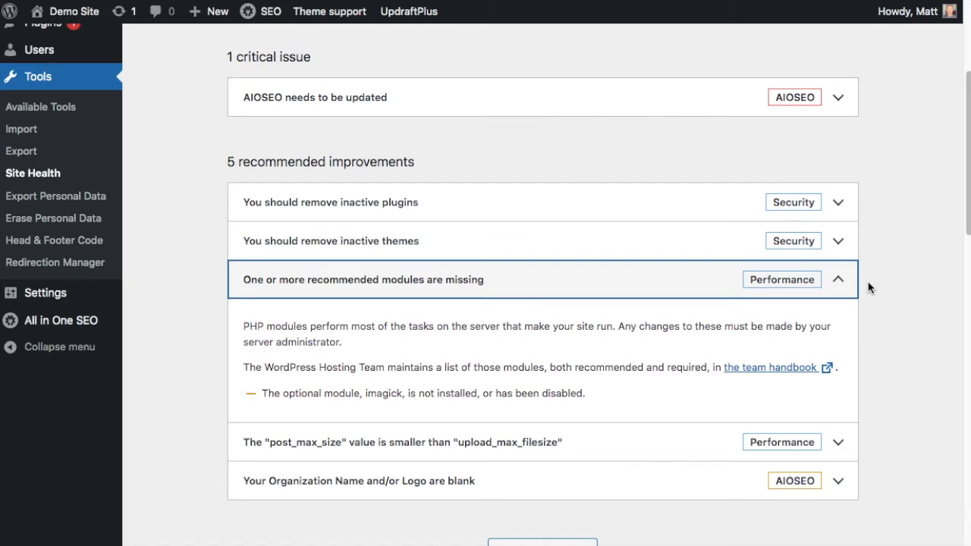
scroll("down", 3)
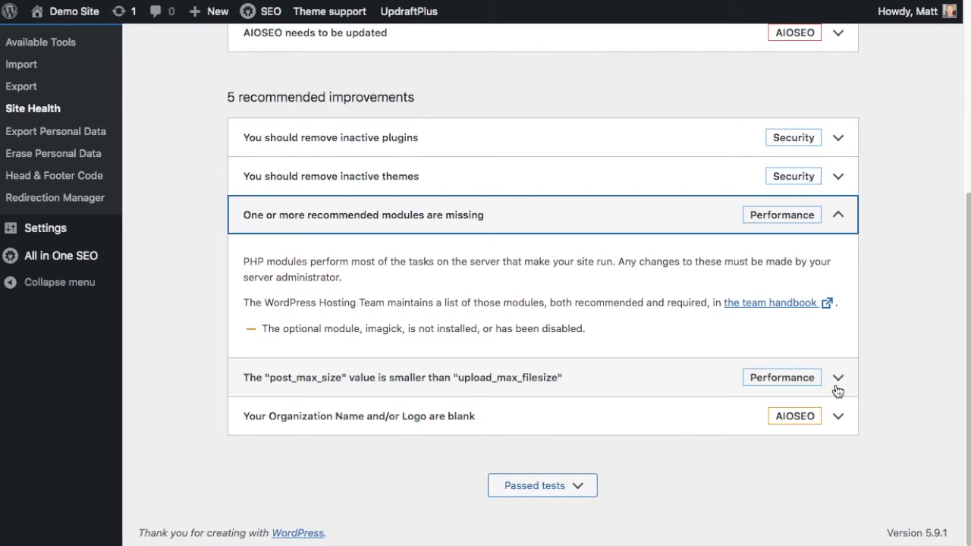
left_click(844, 377)
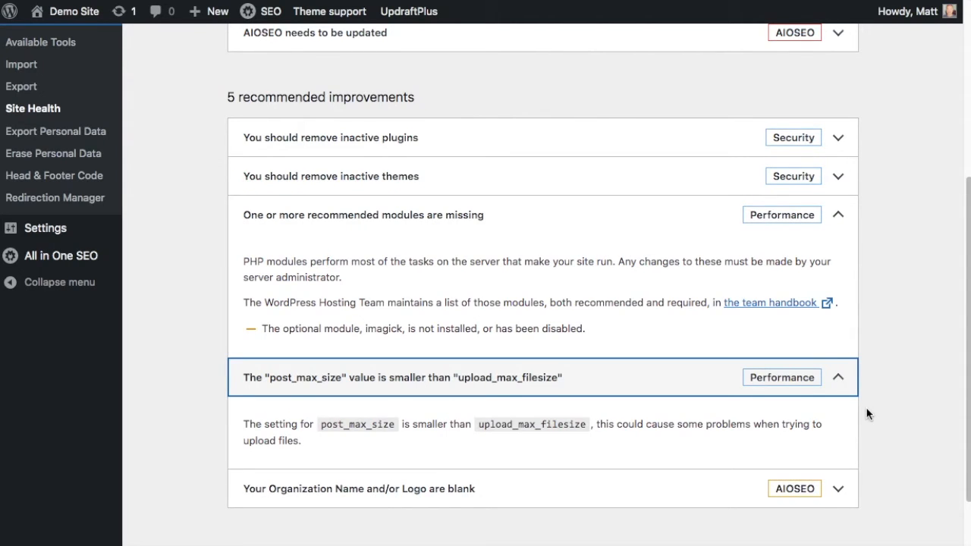
mouse_move(868, 411)
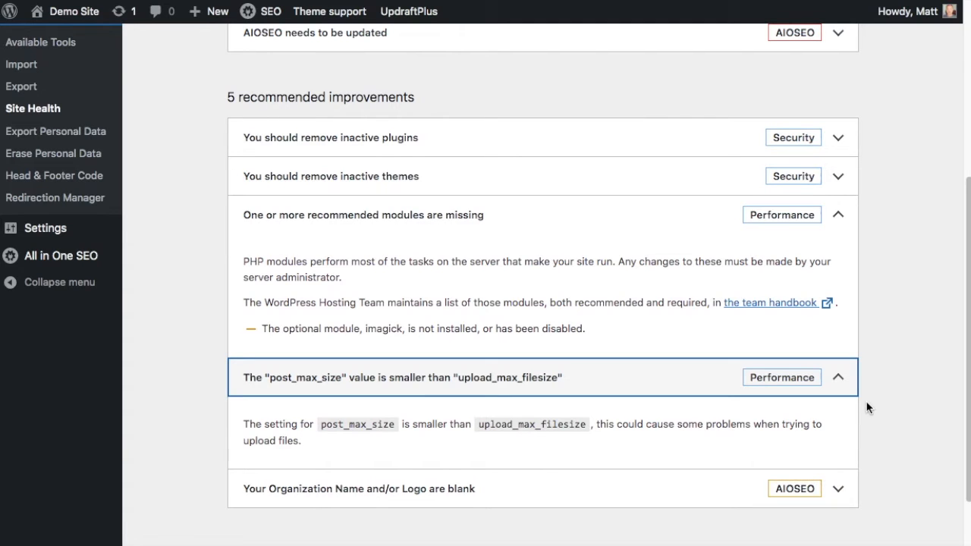
mouse_move(846, 380)
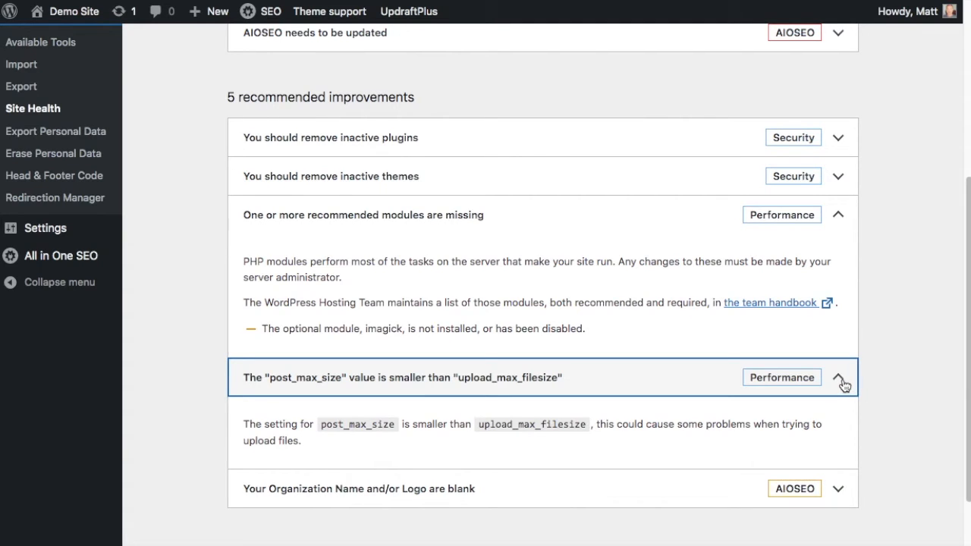
left_click(844, 377)
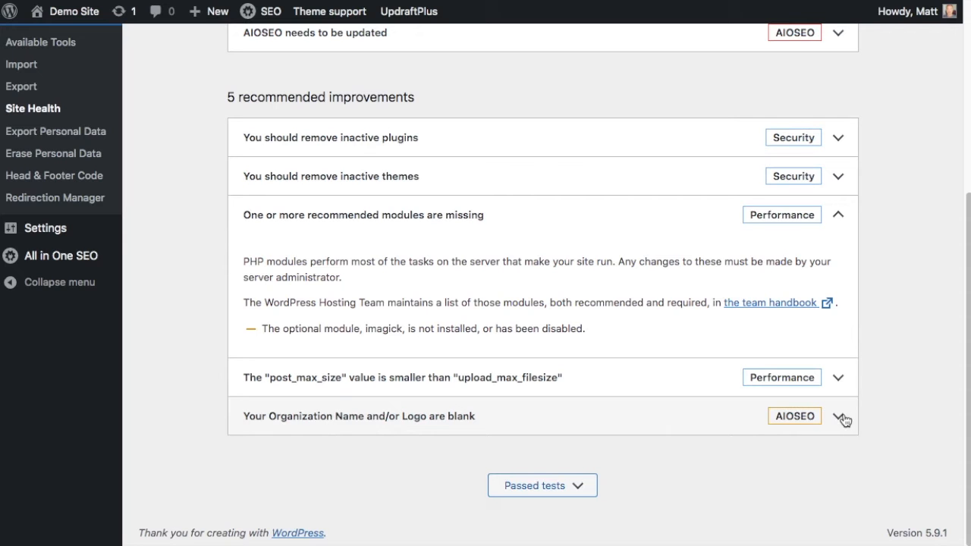
left_click(846, 421)
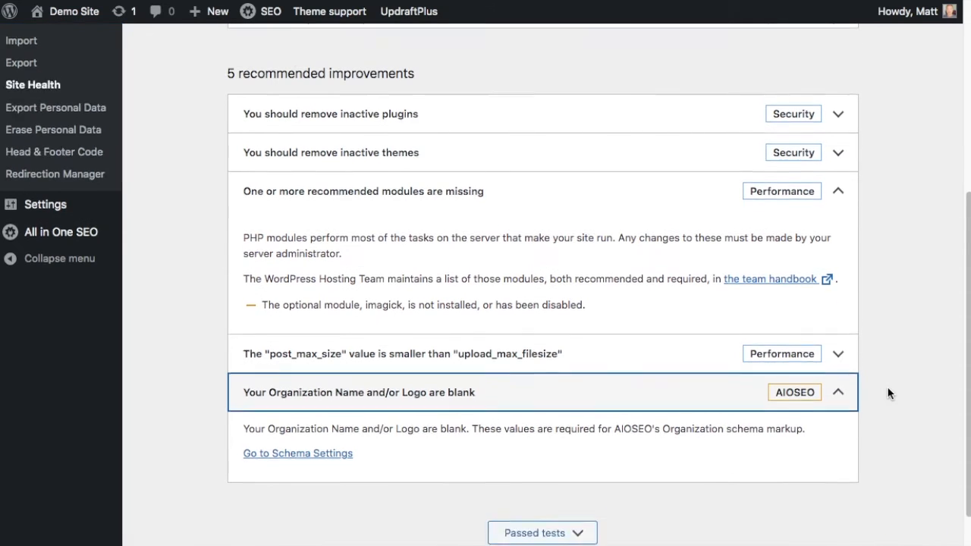
scroll("down", 3)
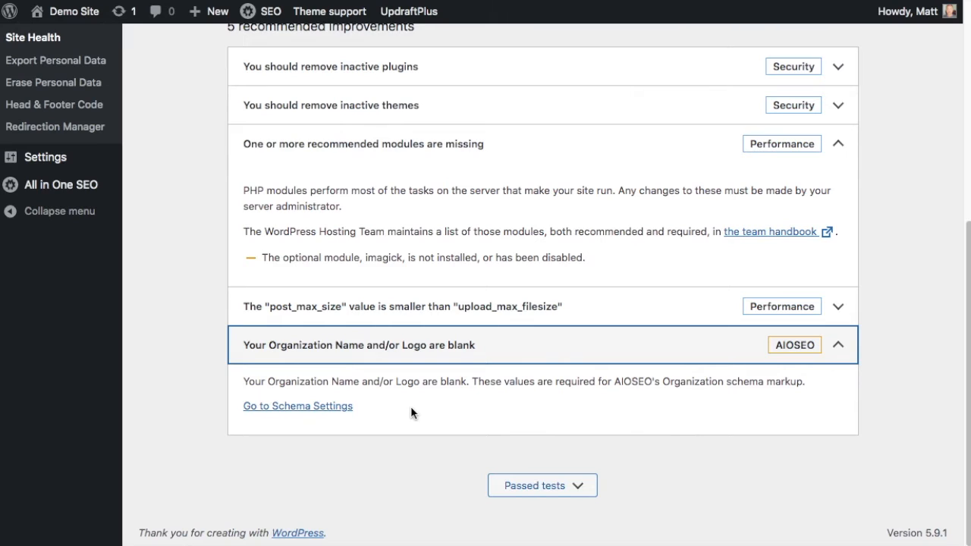
mouse_move(408, 439)
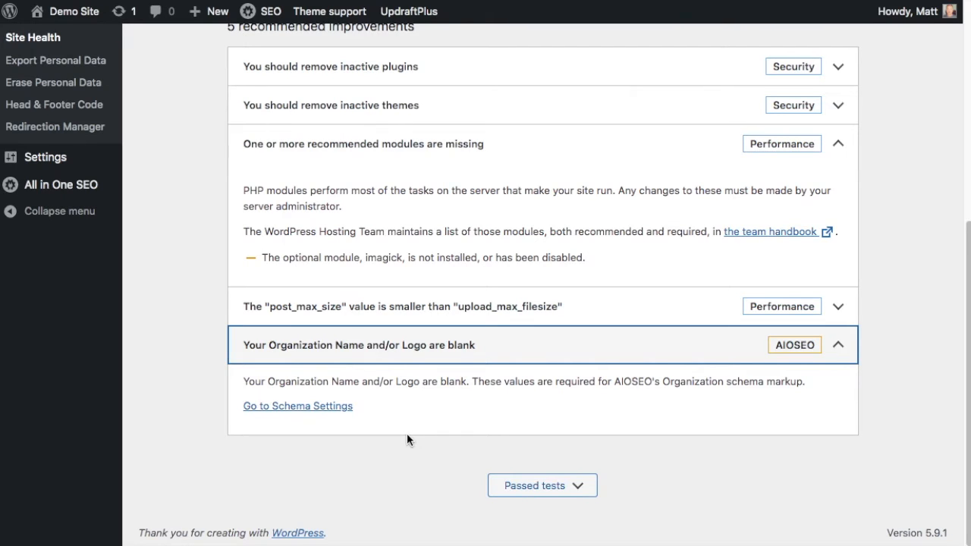
mouse_move(326, 410)
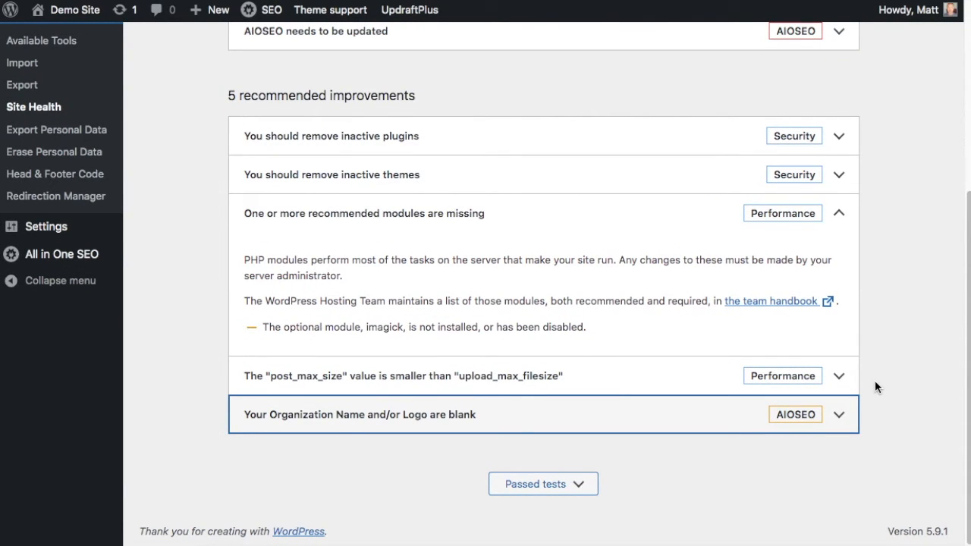
mouse_move(765, 461)
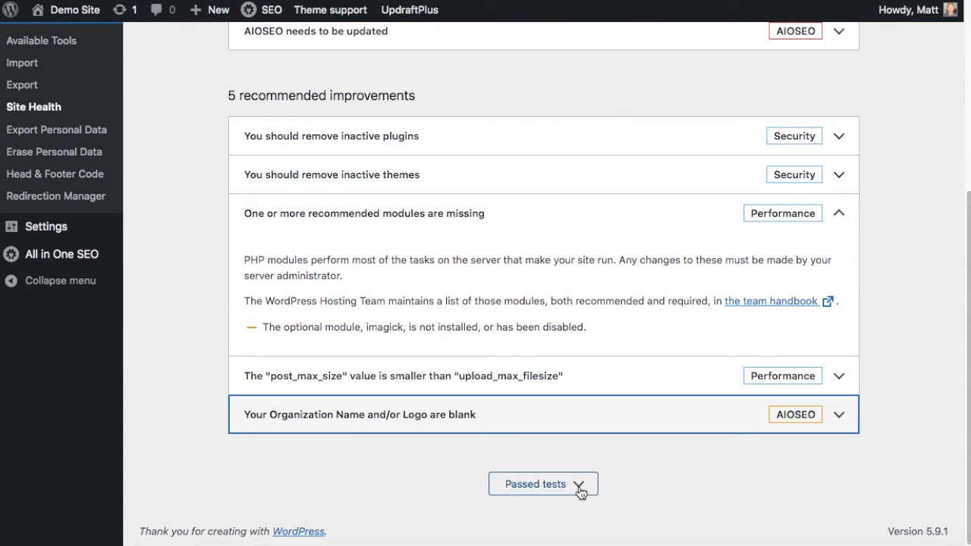
Step: Expand Passed tests and scroll down to the AIOSEO license key check
left_click(543, 484)
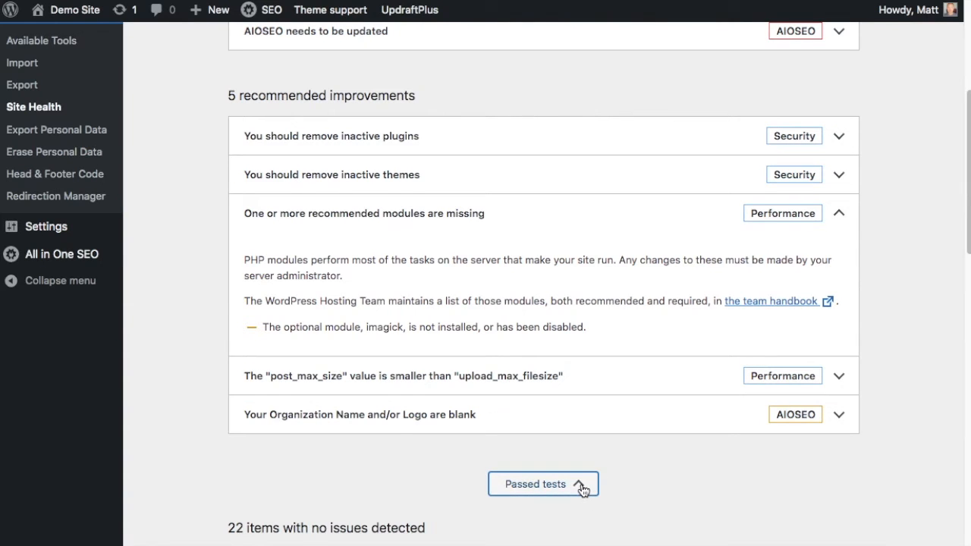
scroll("down", 3)
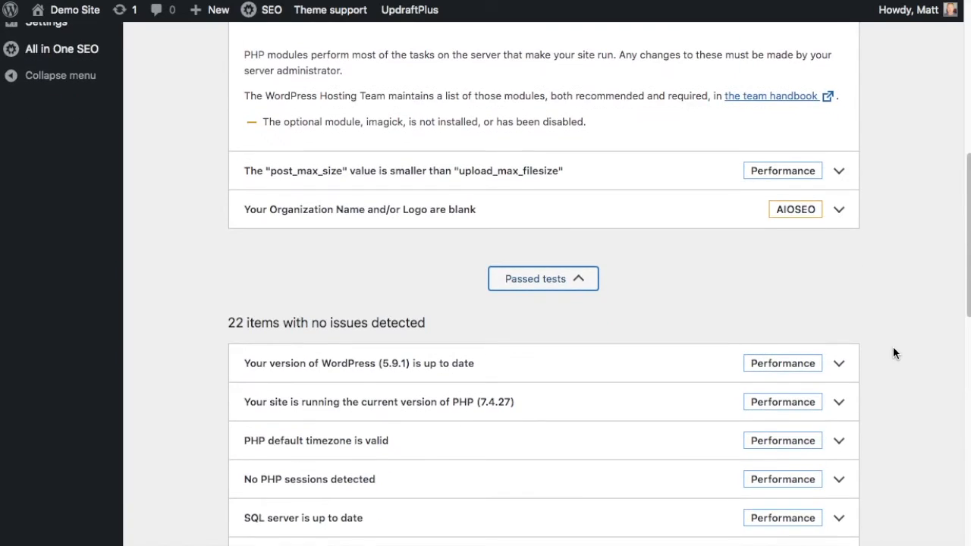
scroll("down", 3)
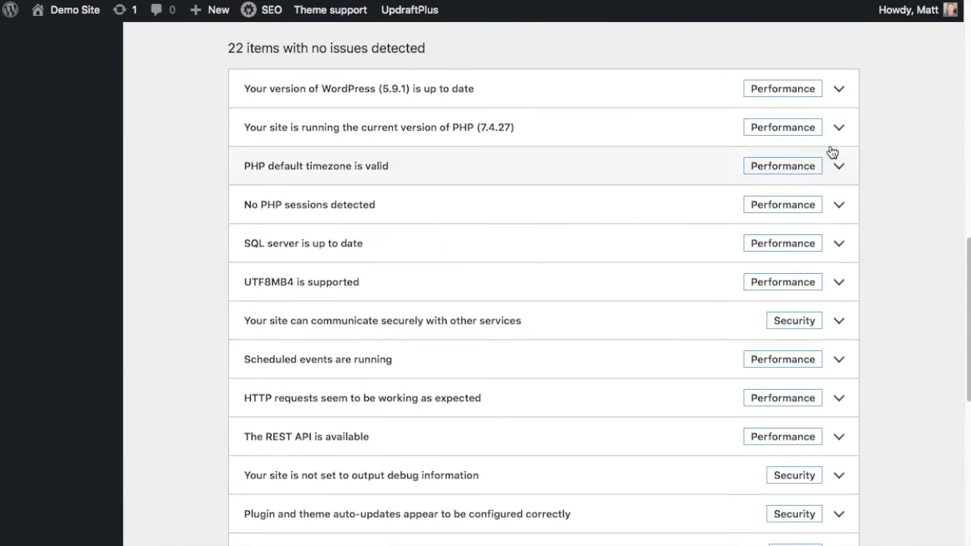
mouse_move(841, 89)
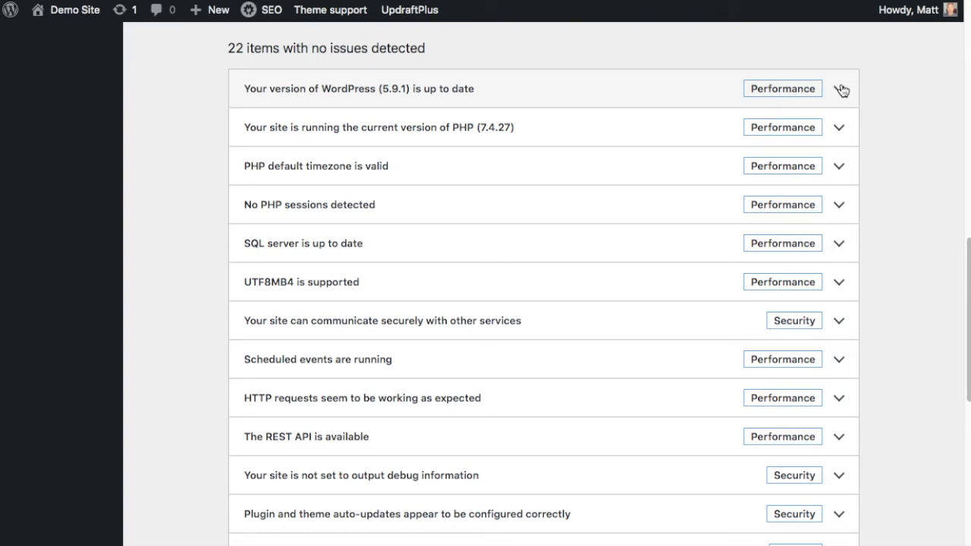
mouse_move(911, 122)
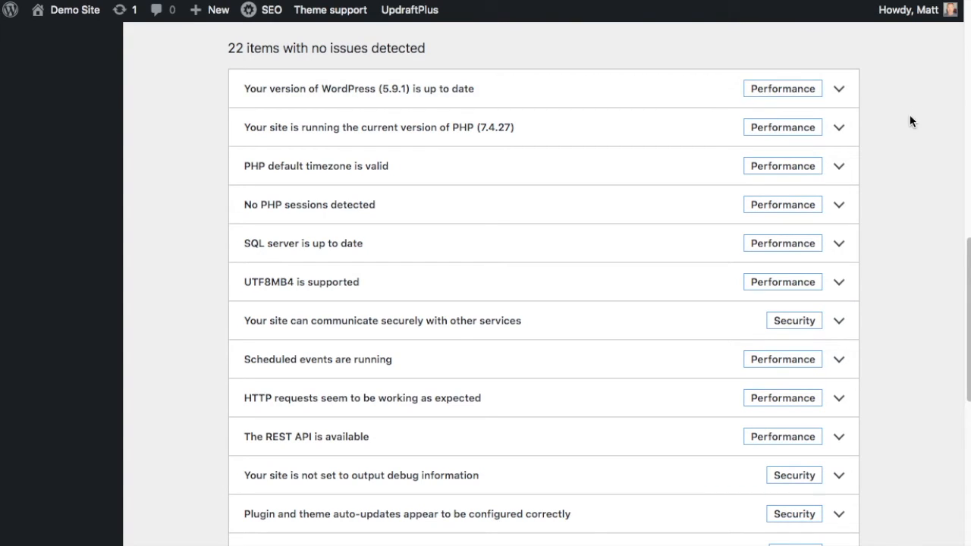
mouse_move(840, 128)
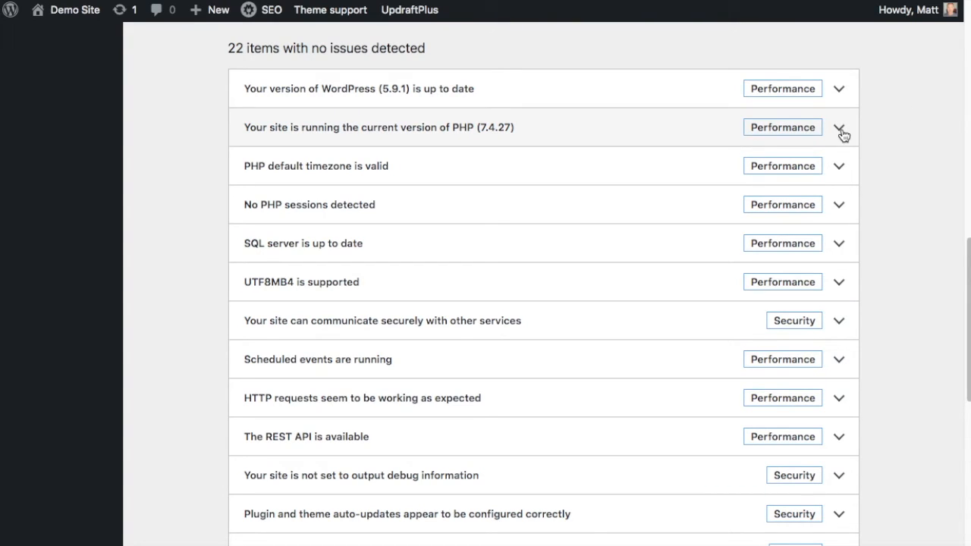
mouse_move(869, 169)
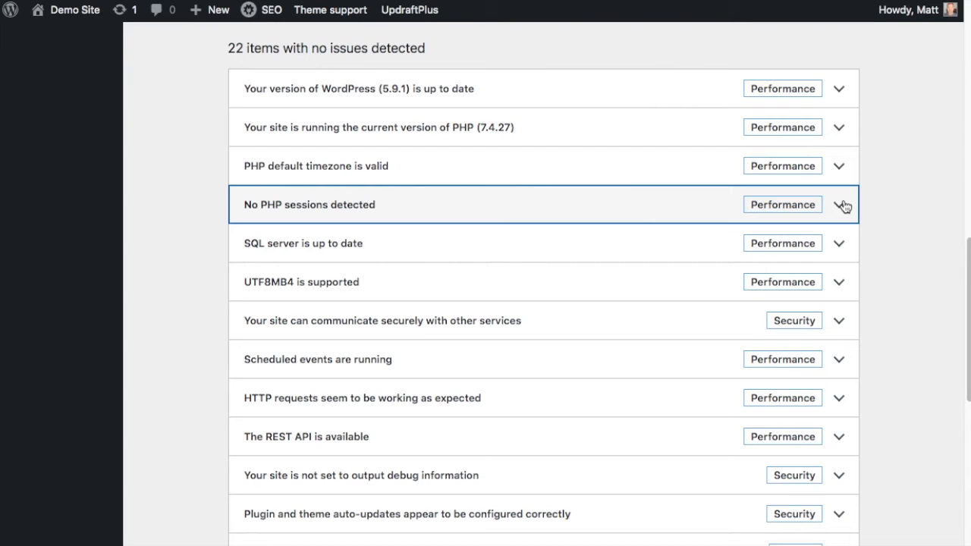
mouse_move(859, 237)
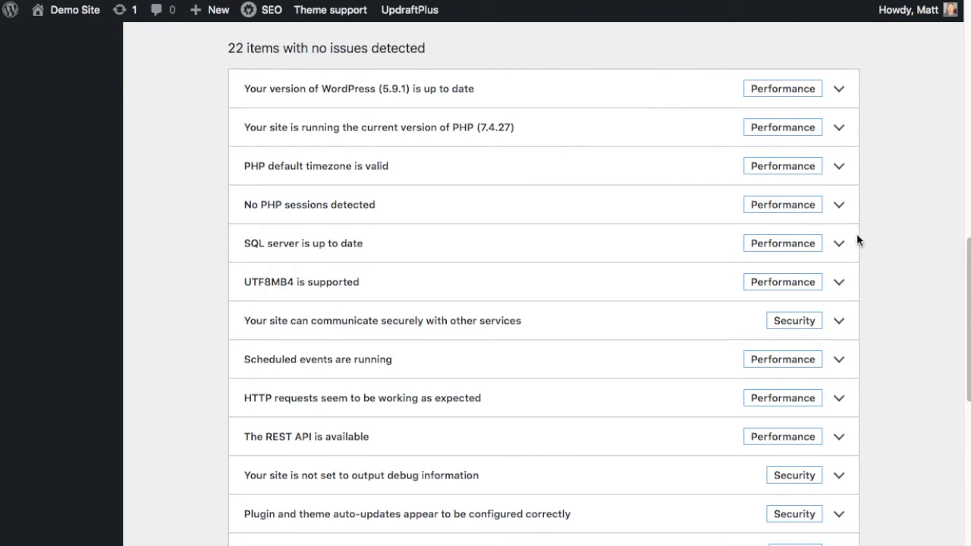
scroll("down", 3)
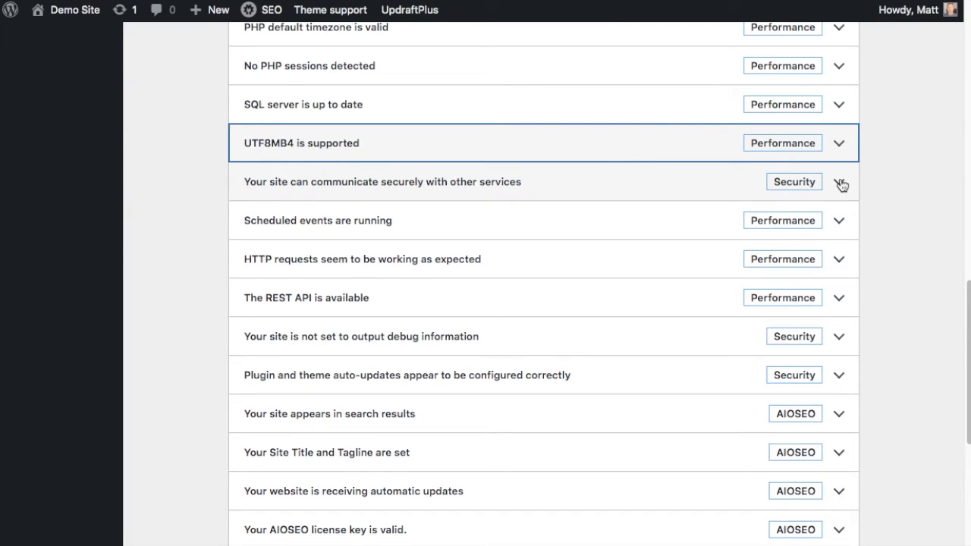
mouse_move(841, 223)
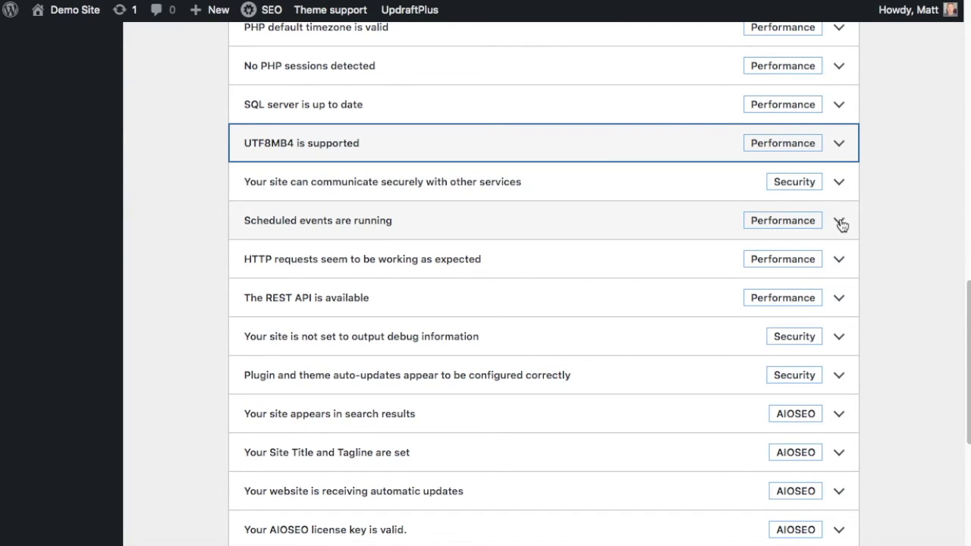
mouse_move(844, 259)
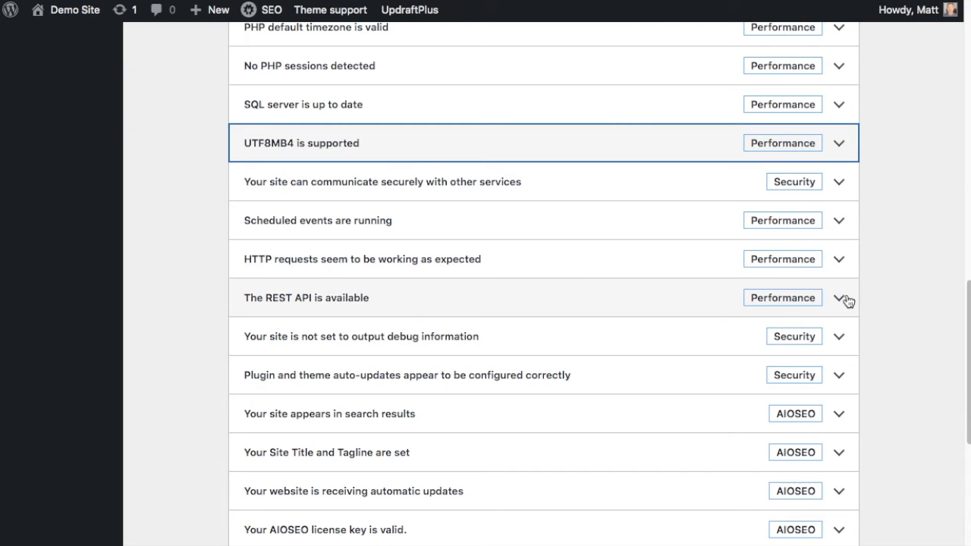
mouse_move(845, 332)
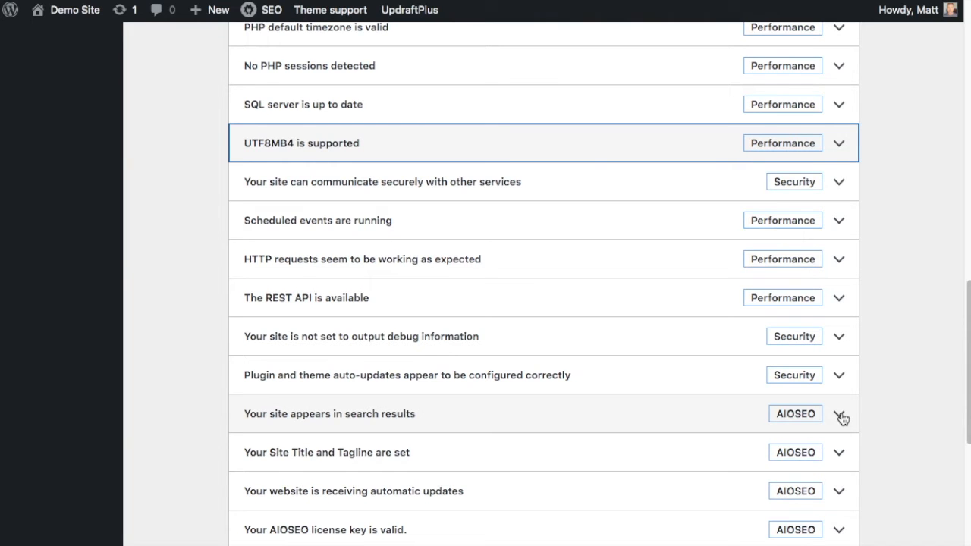
left_click(842, 416)
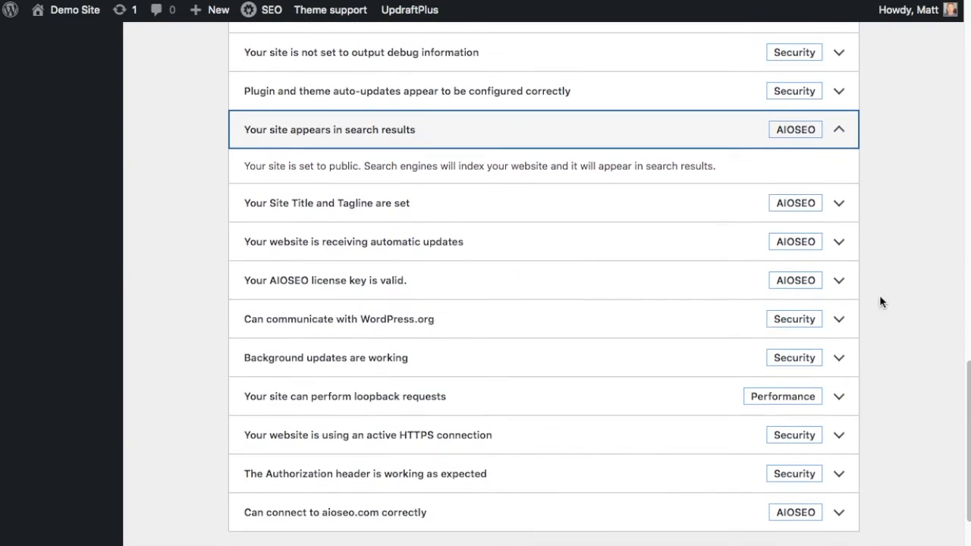
left_click(839, 129)
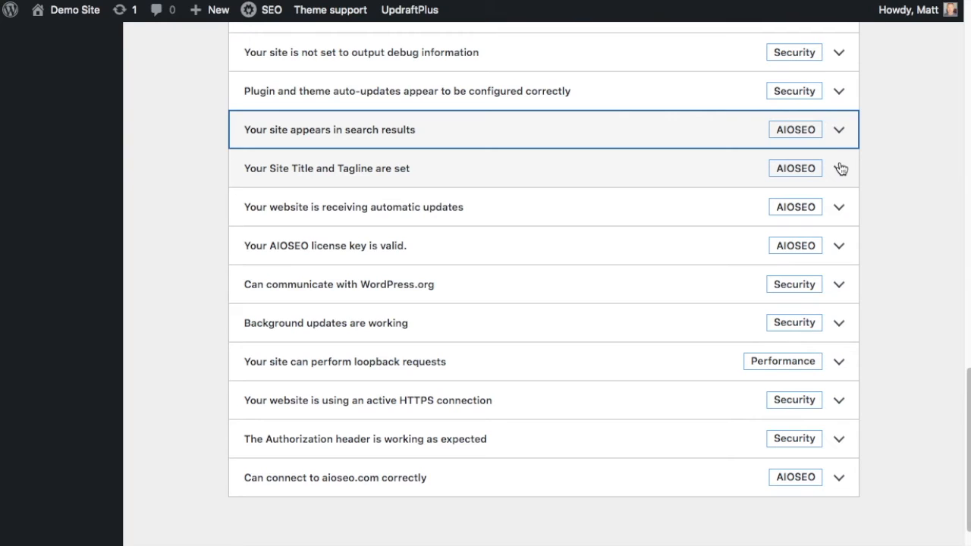
mouse_move(840, 285)
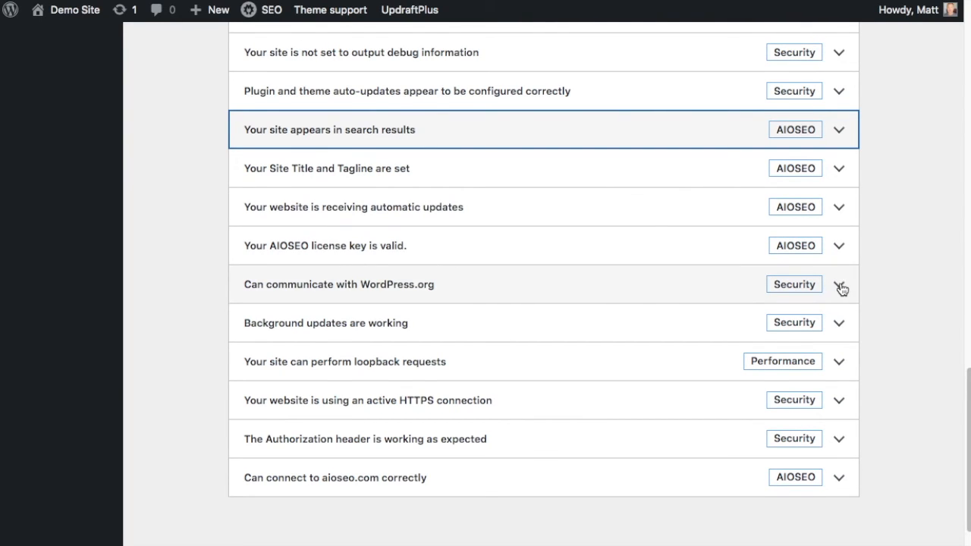
mouse_move(842, 287)
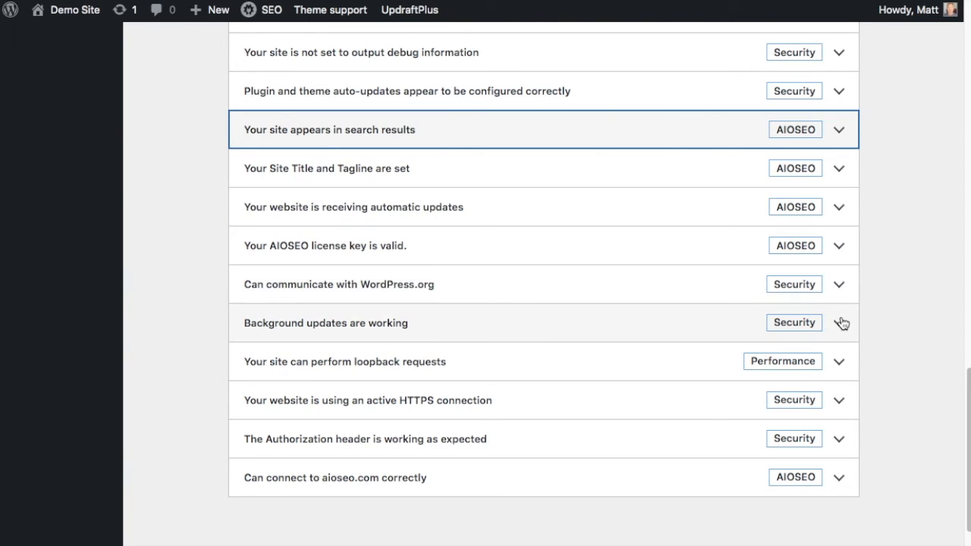
mouse_move(844, 366)
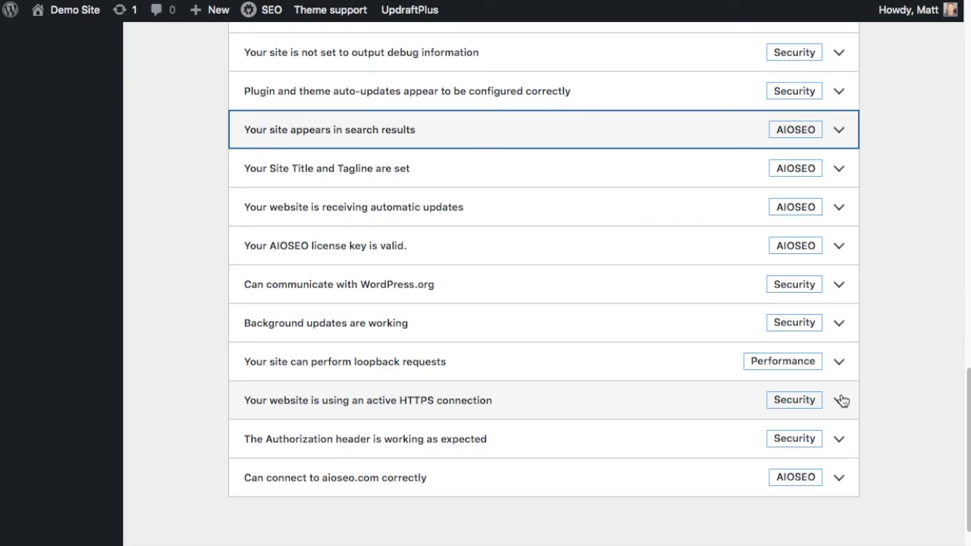
mouse_move(843, 420)
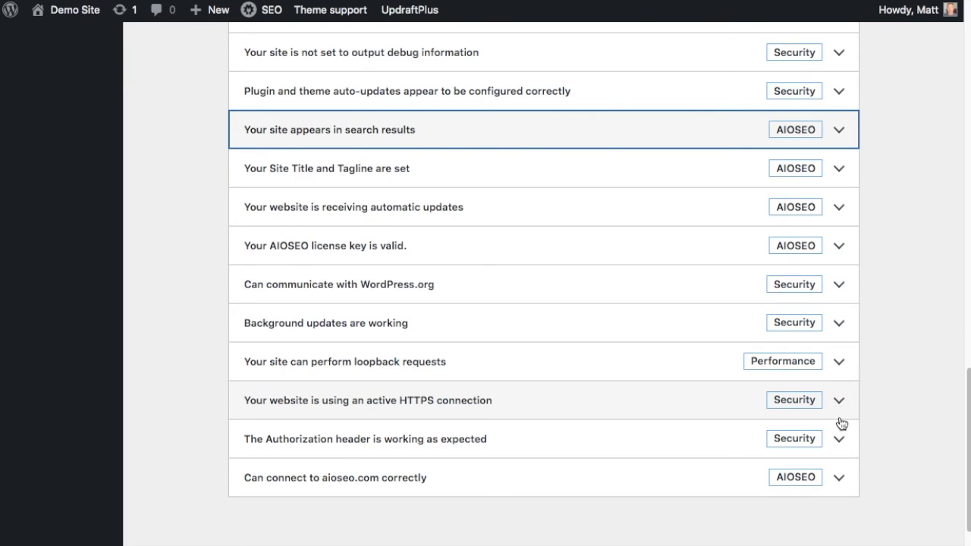
mouse_move(841, 436)
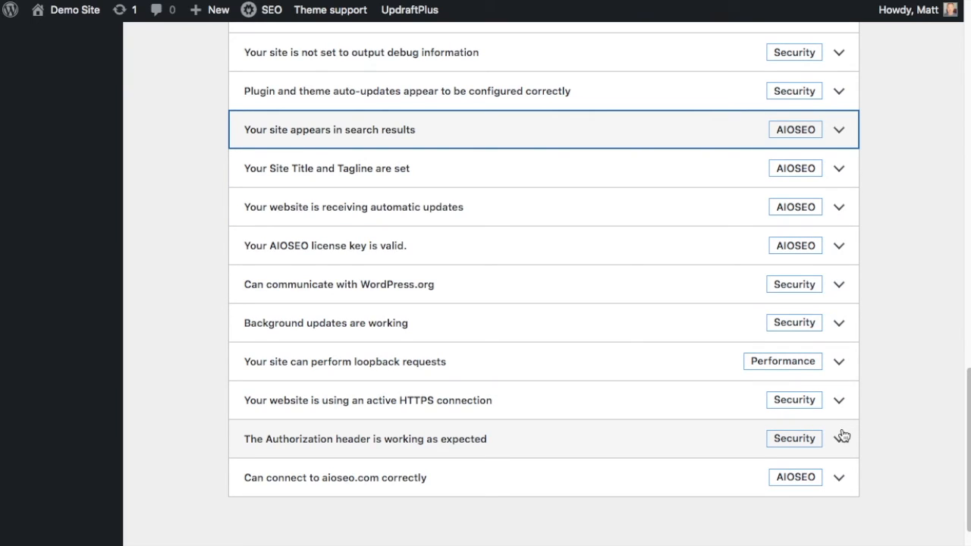
mouse_move(828, 479)
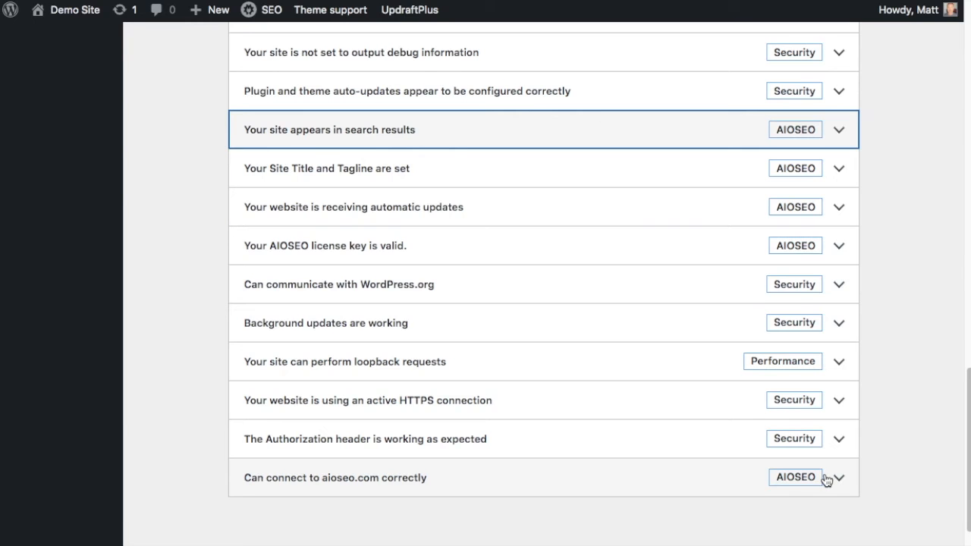
mouse_move(880, 349)
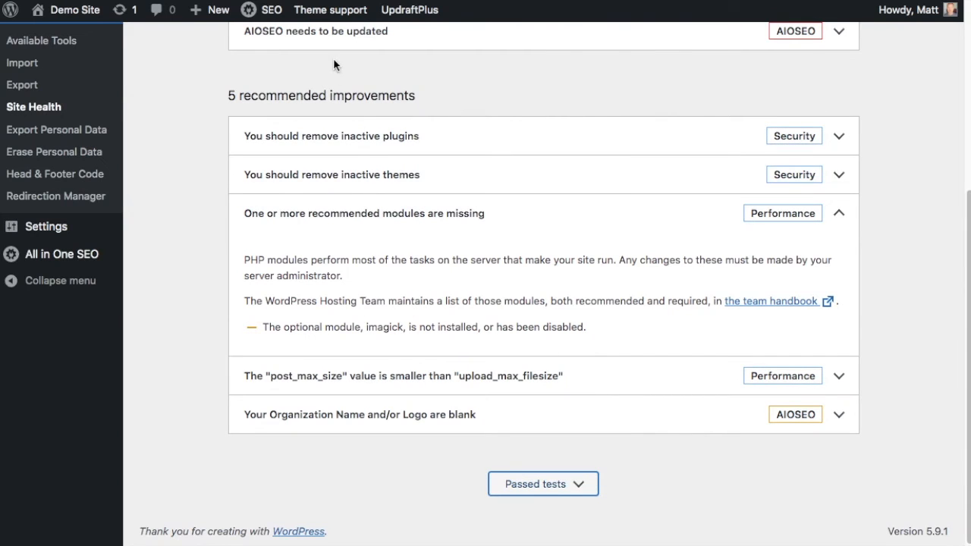
mouse_move(942, 210)
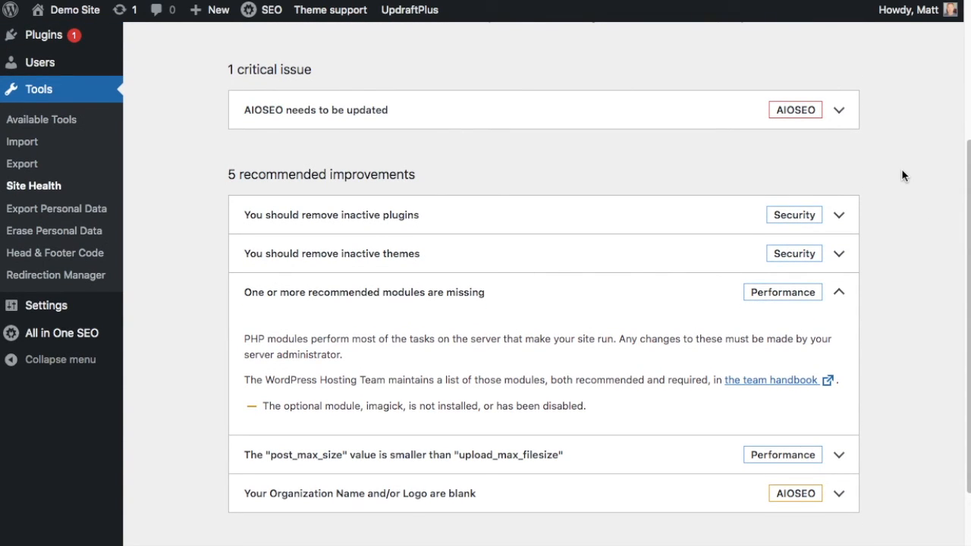
mouse_move(626, 178)
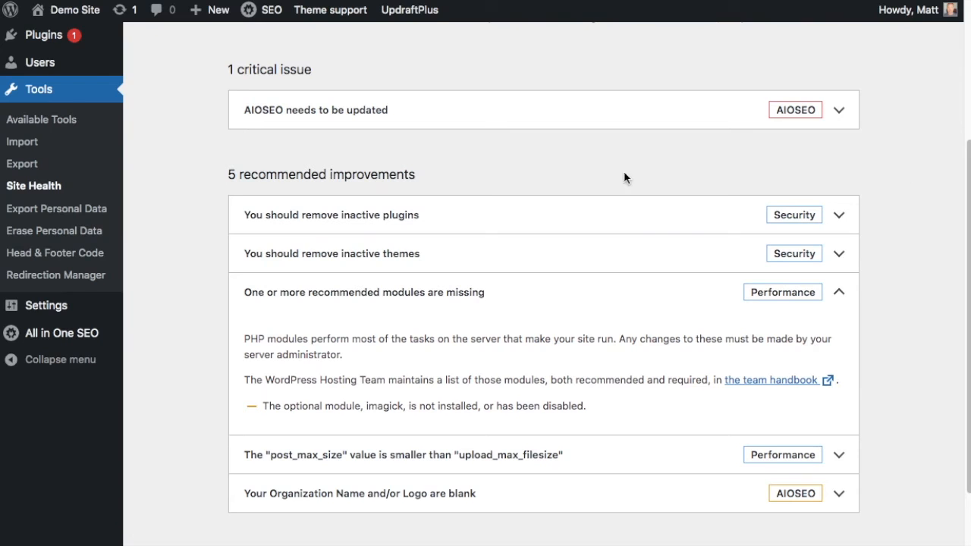
mouse_move(261, 187)
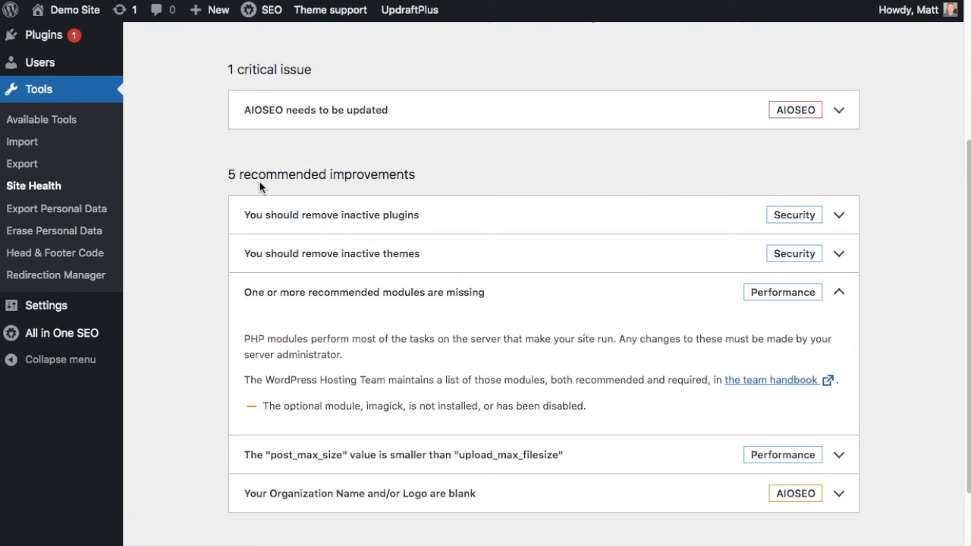
Step: Scroll through the 22 passed tests on the Site Health Status page
scroll("down", 3)
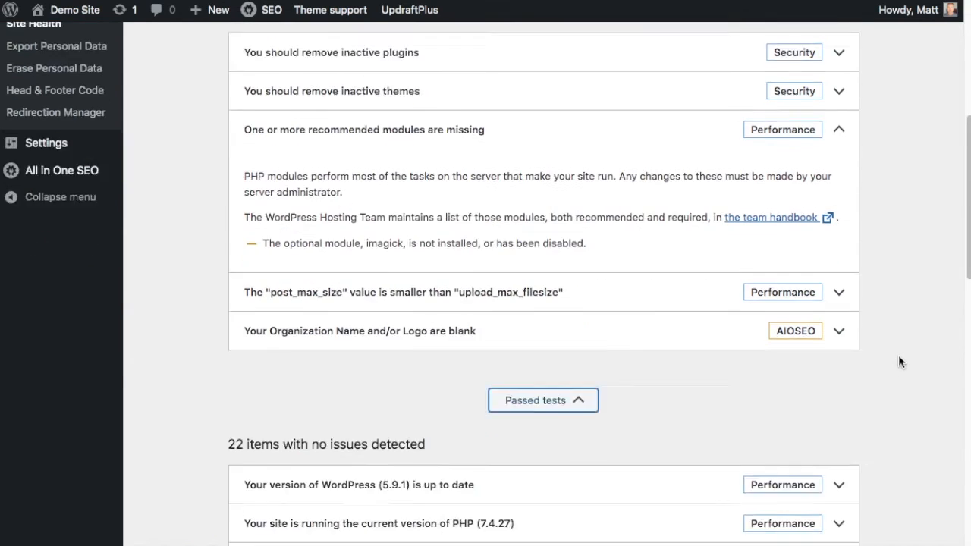
scroll("down", 3)
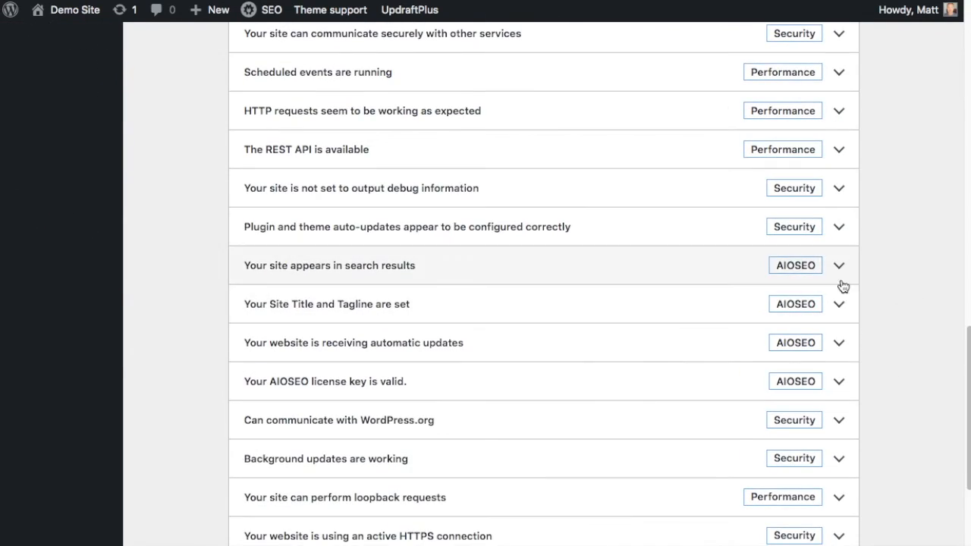
mouse_move(882, 293)
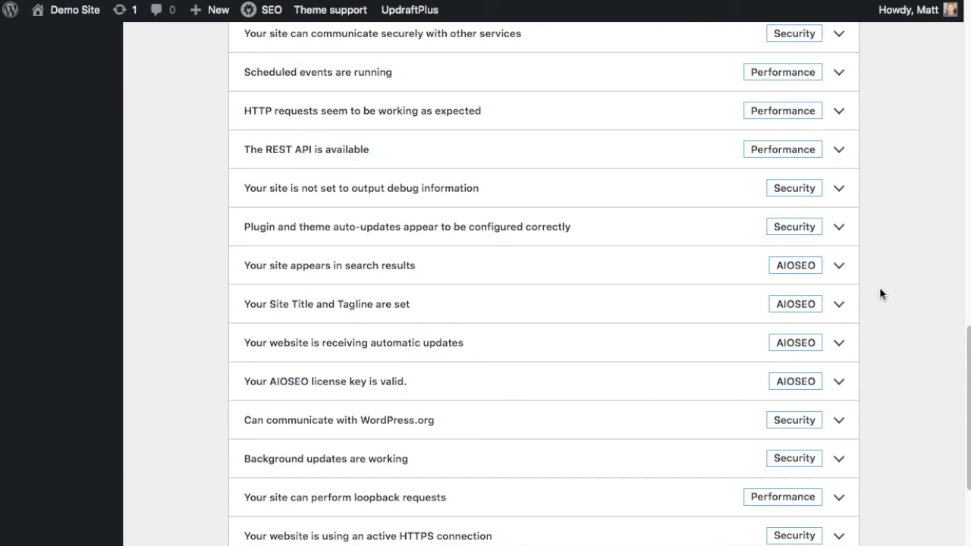
scroll("down", 3)
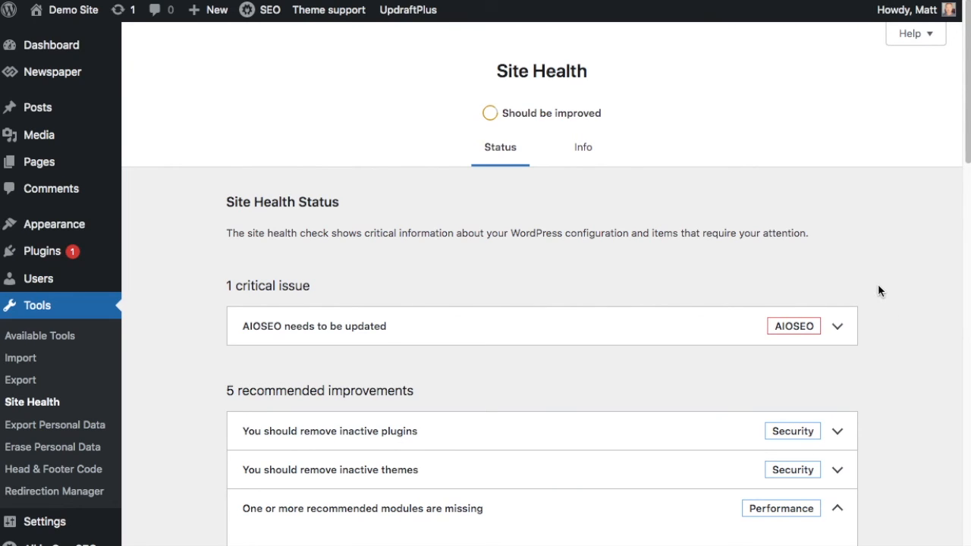
mouse_move(592, 155)
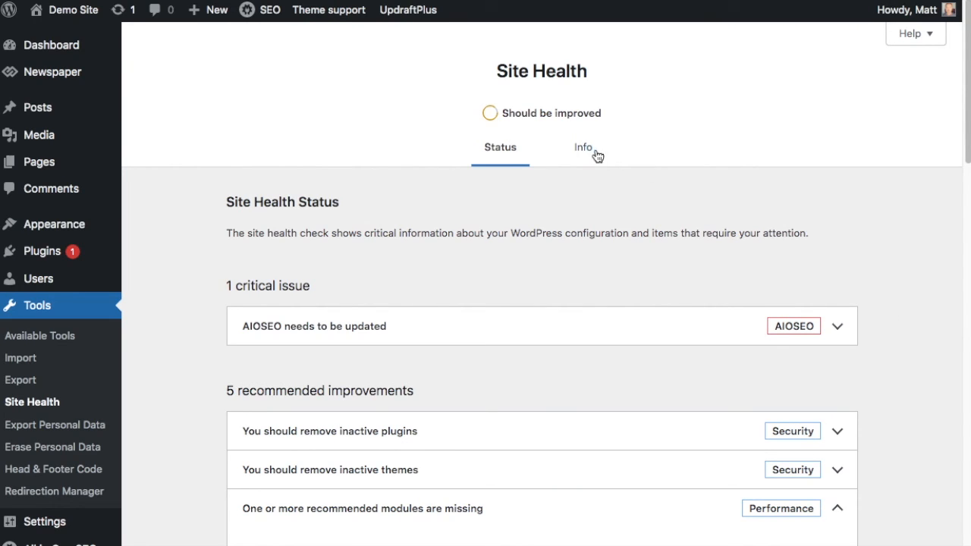
Step: Open the Info tab and expand the Server and Database sections
left_click(582, 147)
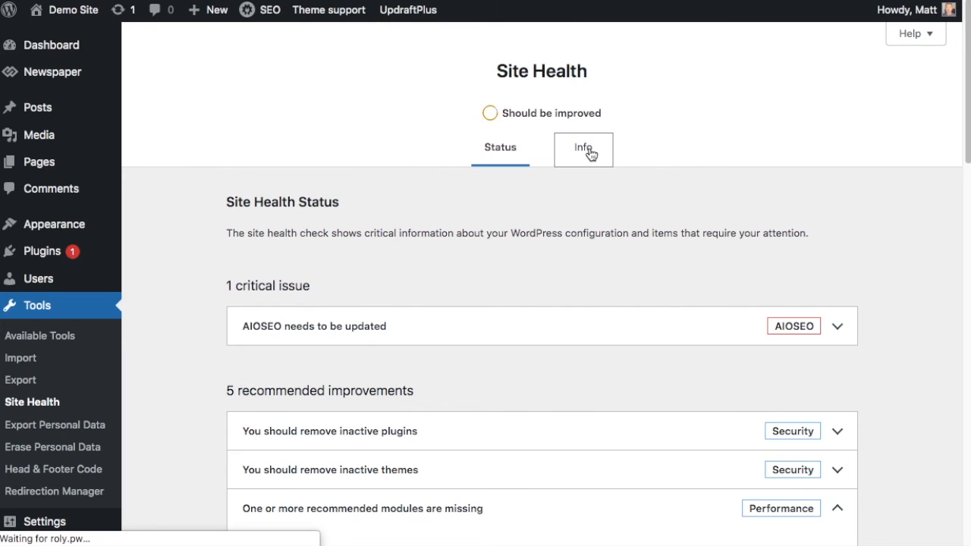
left_click(583, 148)
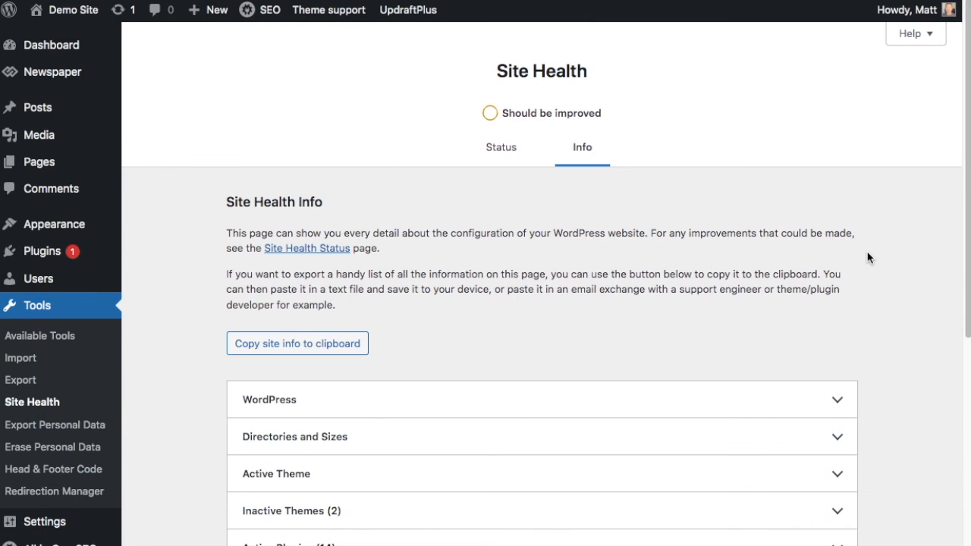
scroll("down", 3)
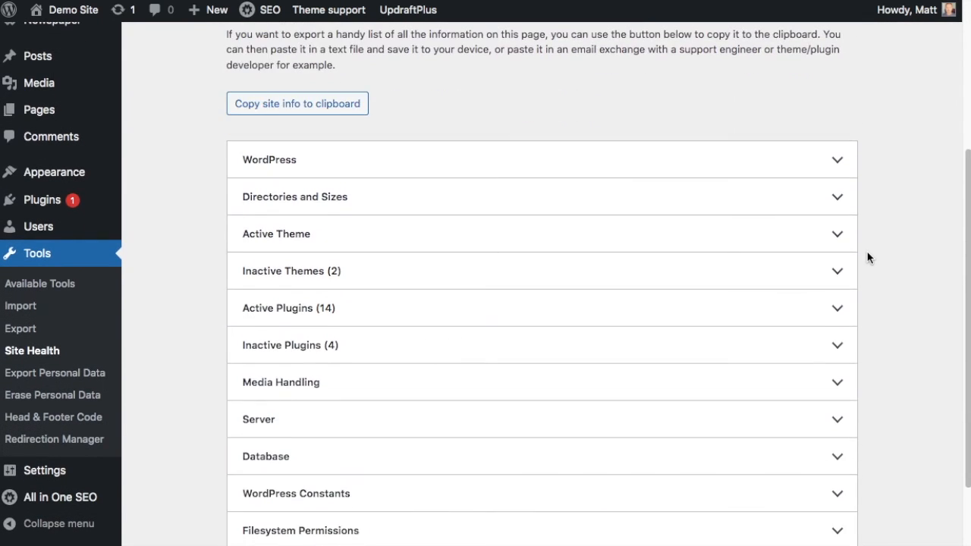
scroll("down", 3)
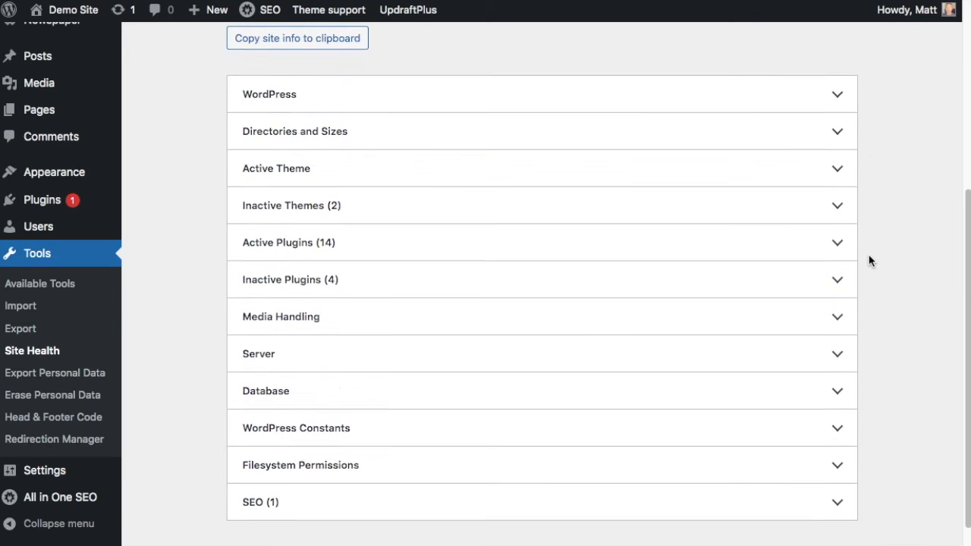
left_click(285, 353)
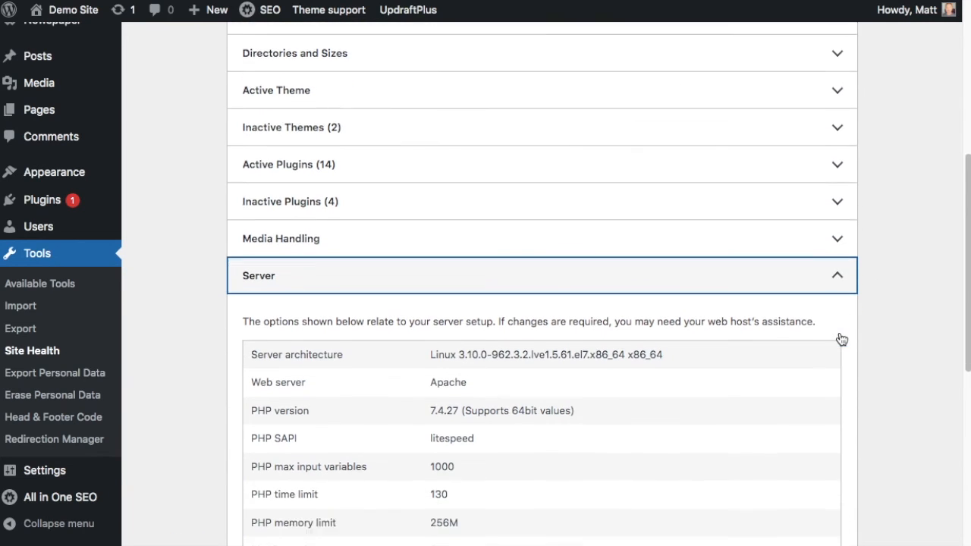
scroll("down", 3)
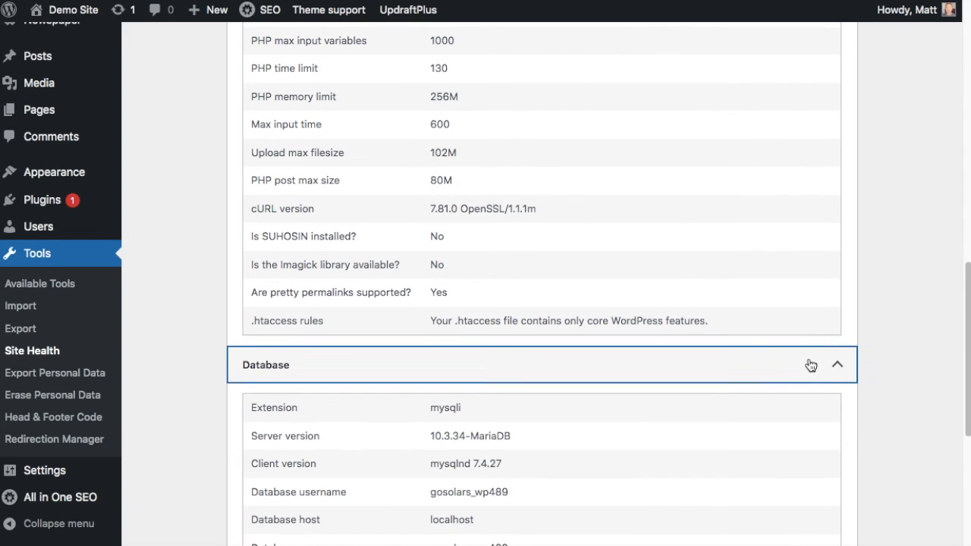
scroll("down", 3)
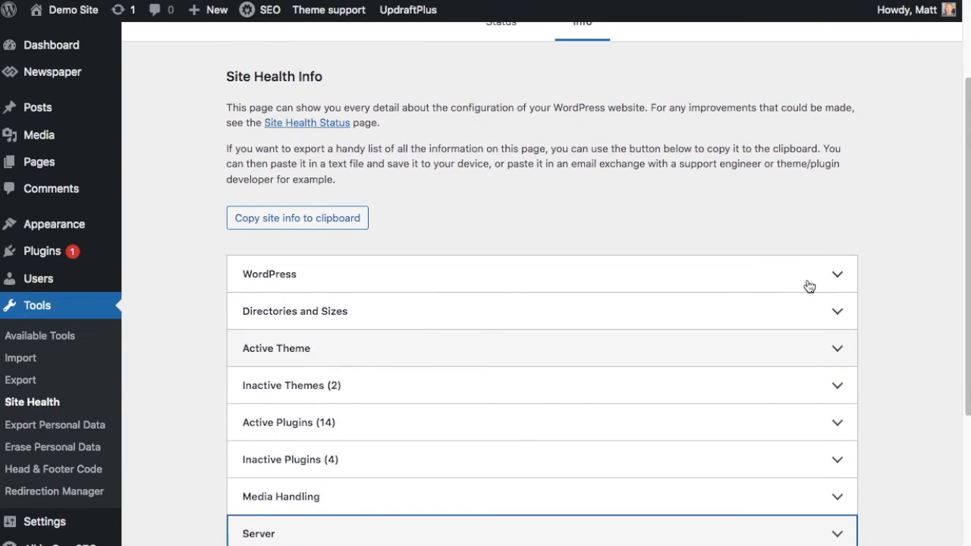
Step: Copy the full site info to the clipboard from the Info tab
scroll("up", 3)
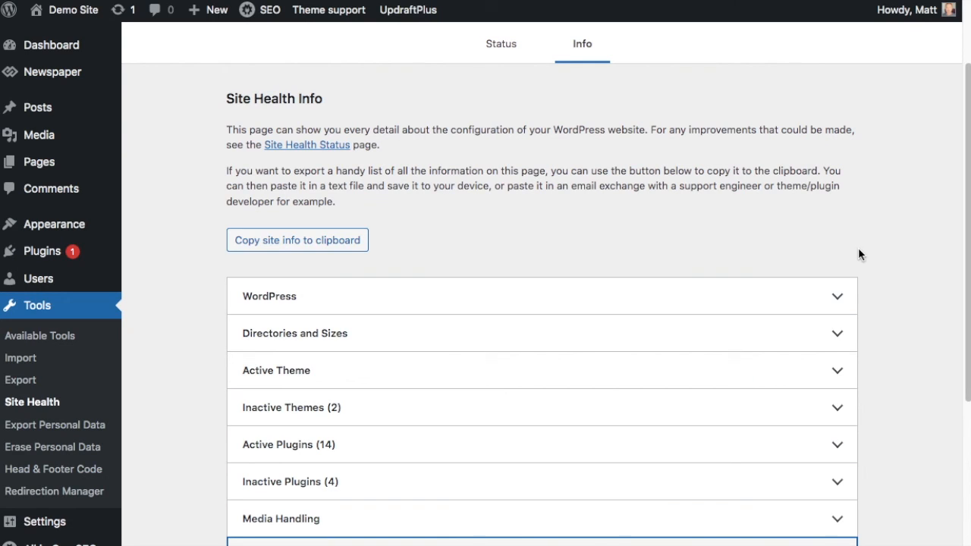
mouse_move(767, 290)
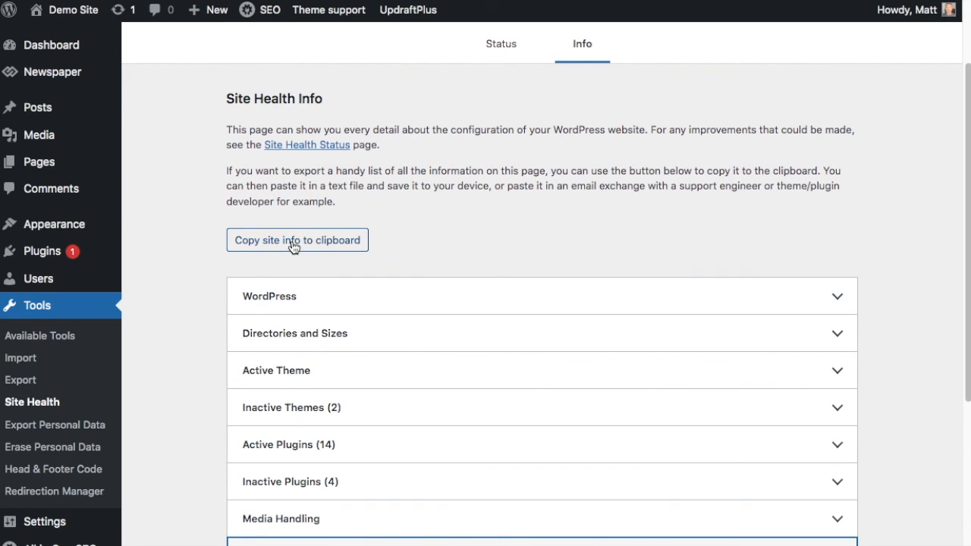
left_click(297, 239)
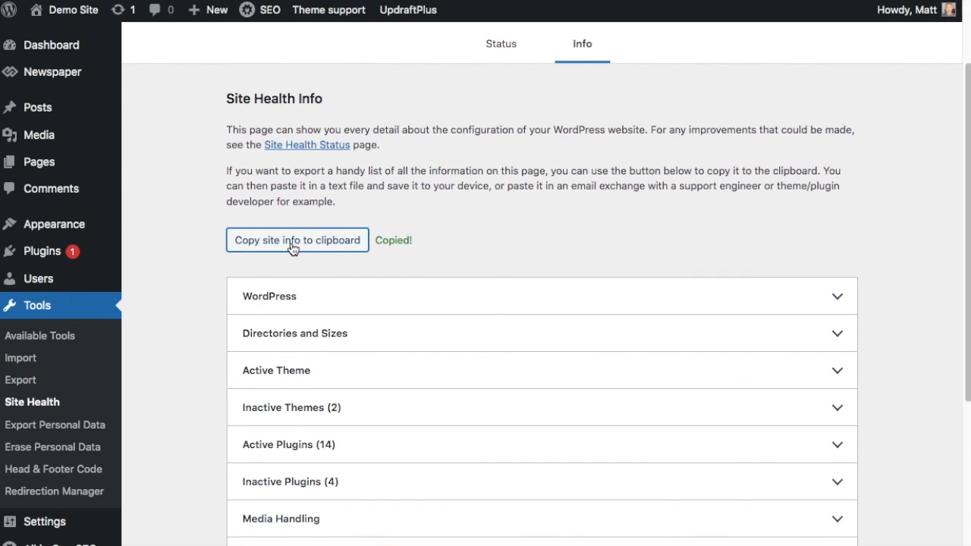